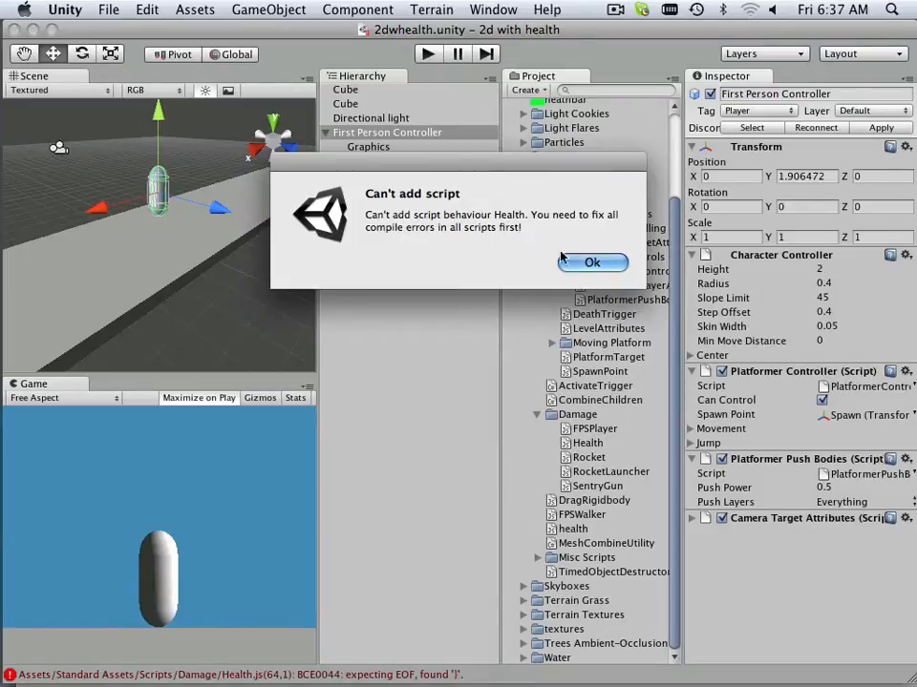
Step: Dismiss the can't-add-script warning and save the corrected Health.js from Unitron
{"action": "left_click", "coordinate": [592, 262]}
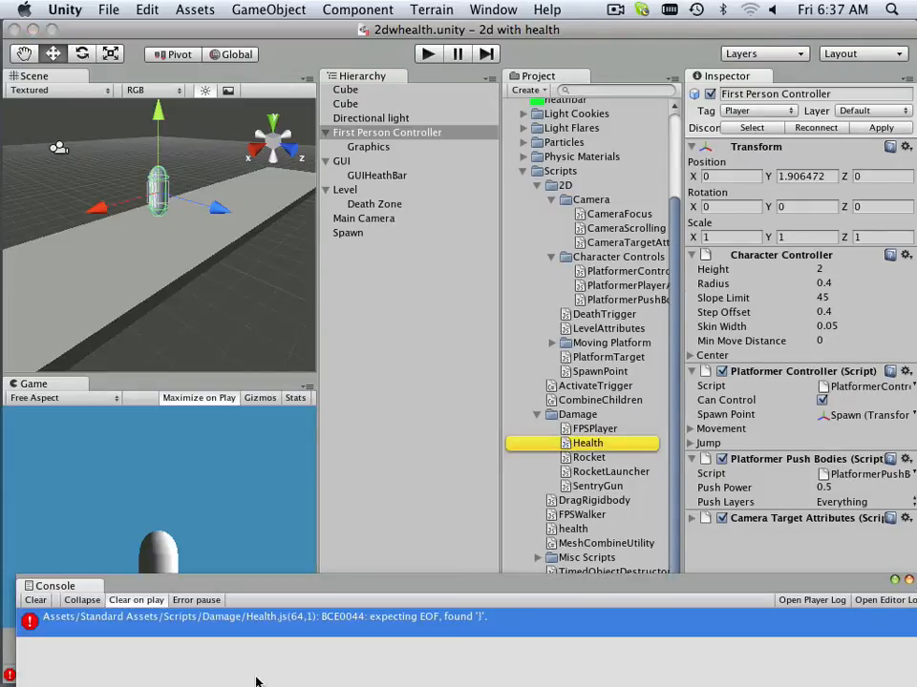
{"action": "mouse_move", "coordinate": [443, 642]}
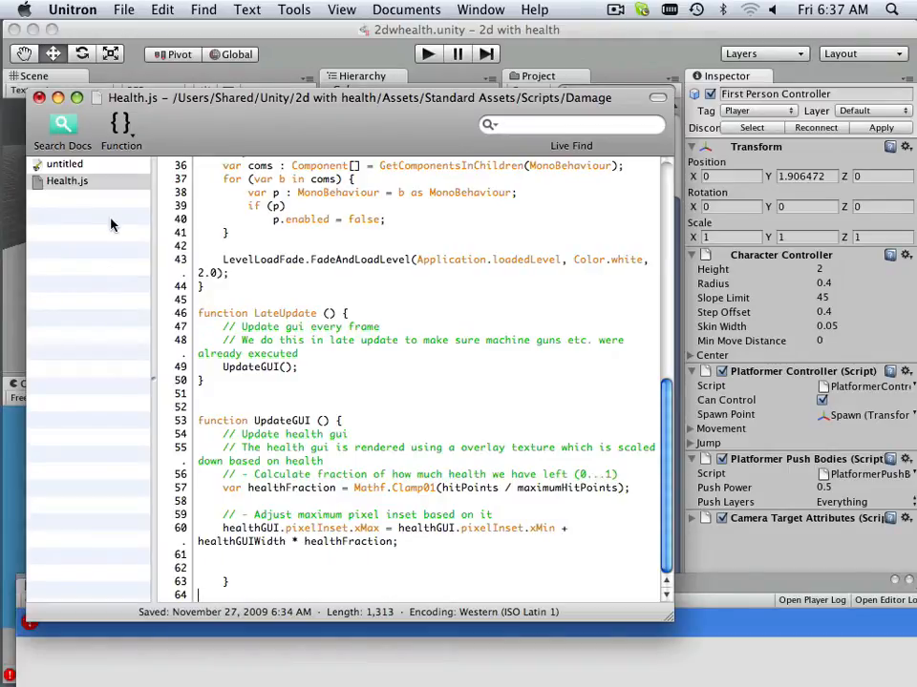
{"action": "left_click", "coordinate": [122, 10]}
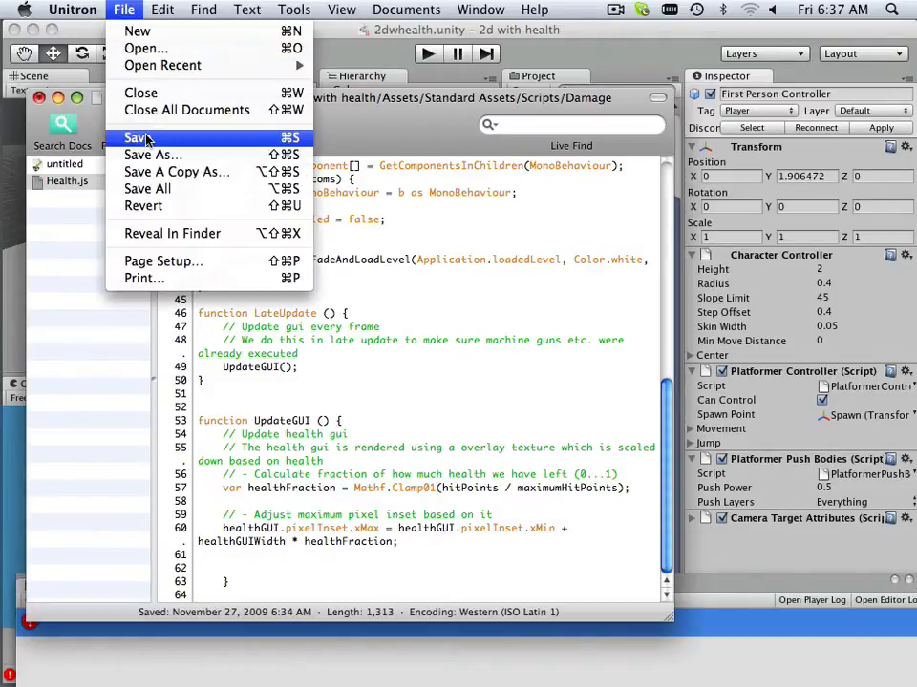
{"action": "left_click", "coordinate": [138, 138]}
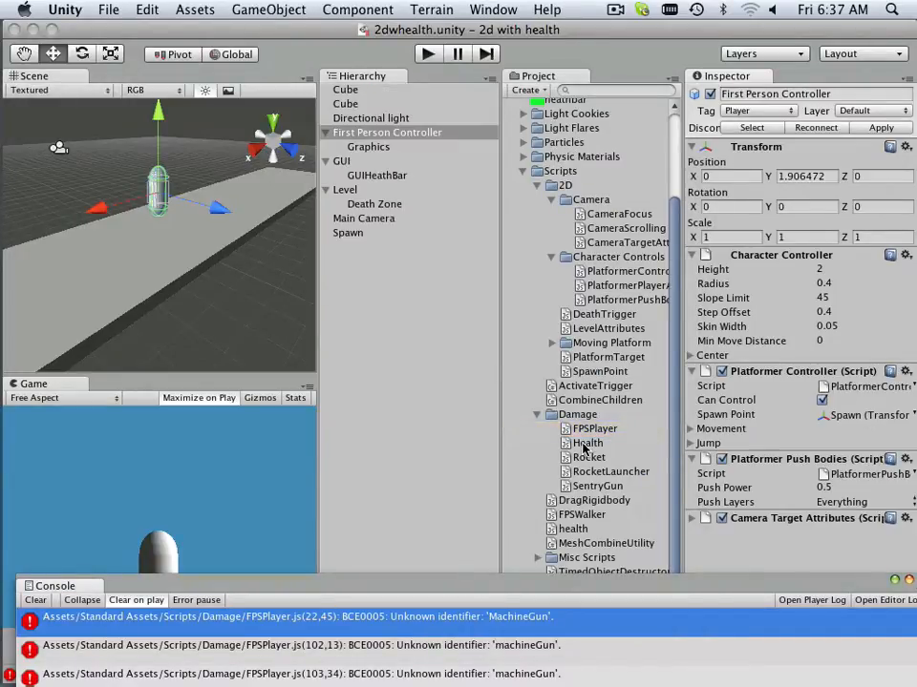
Step: Retry attaching Health to the player, dismiss the warning, and reveal FPSPlayer in Finder
{"action": "left_click", "coordinate": [589, 443]}
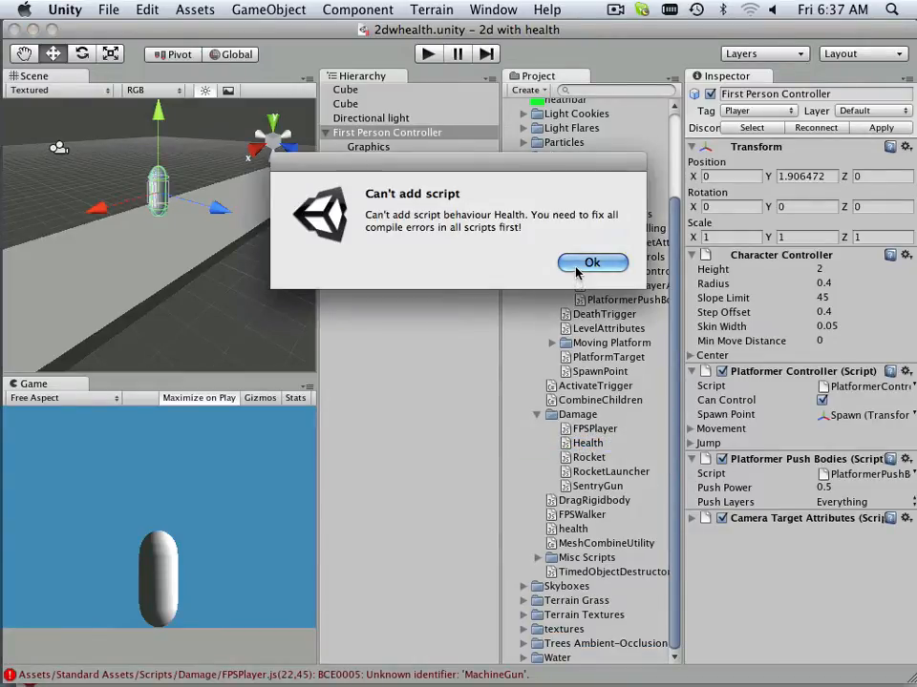
{"action": "left_click", "coordinate": [592, 263]}
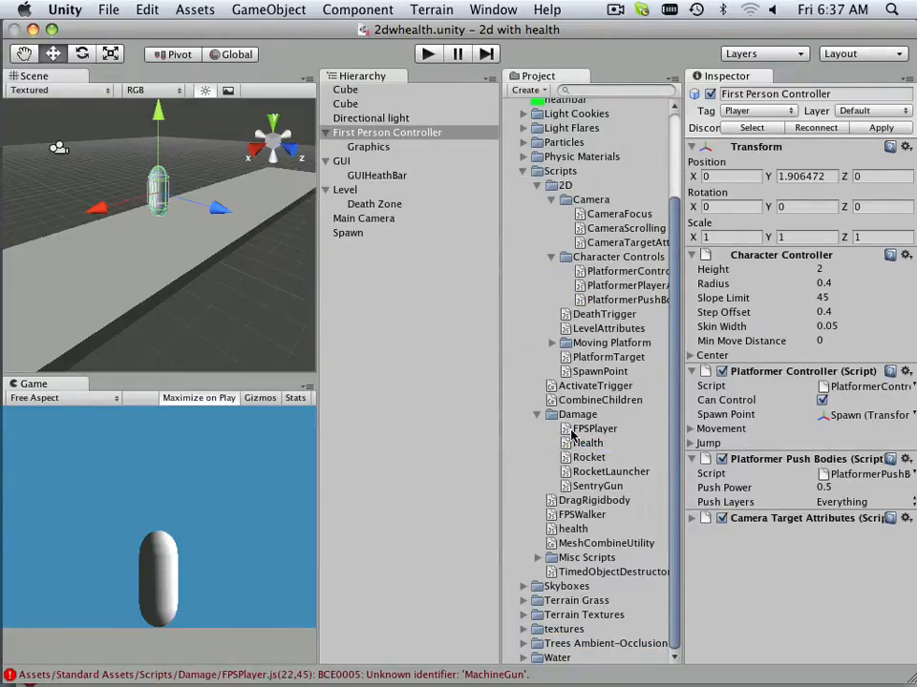
{"action": "right_click", "coordinate": [592, 427]}
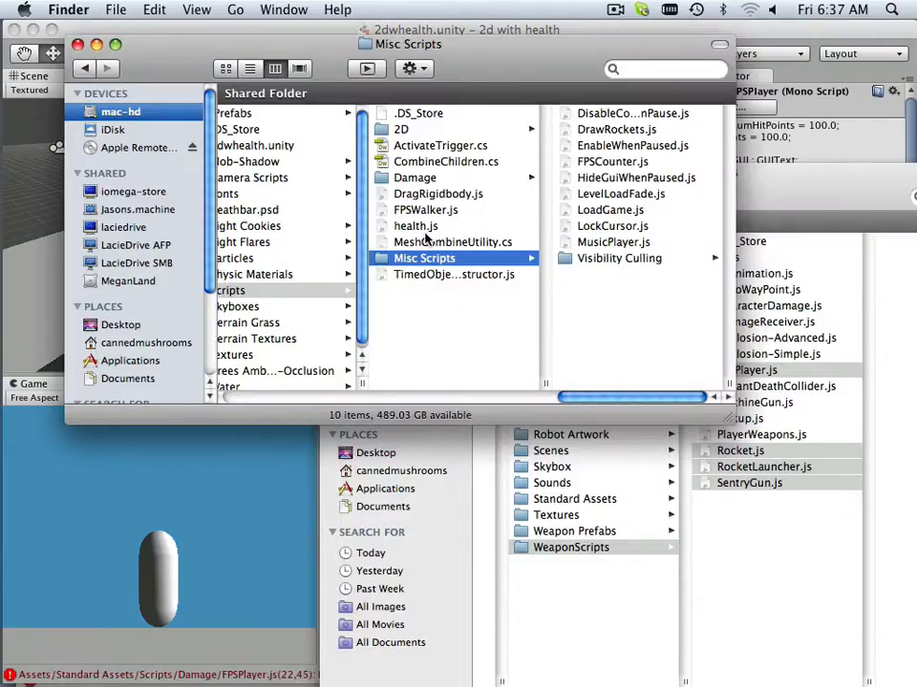
Step: In the Damage scripts folder, move FPSPlayer.js to the Trash
{"action": "left_click", "coordinate": [414, 177]}
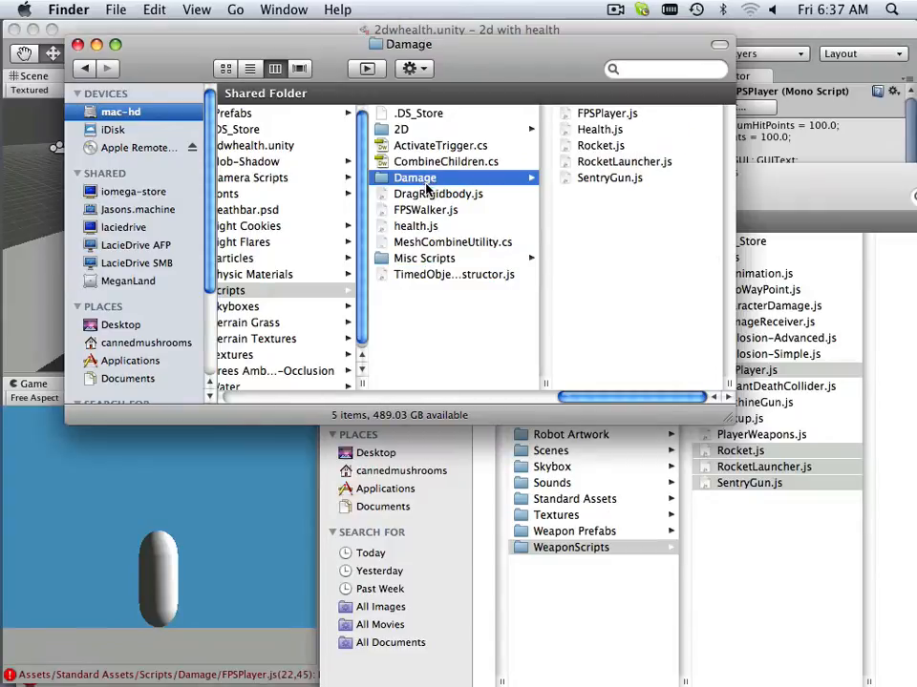
{"action": "right_click", "coordinate": [424, 113]}
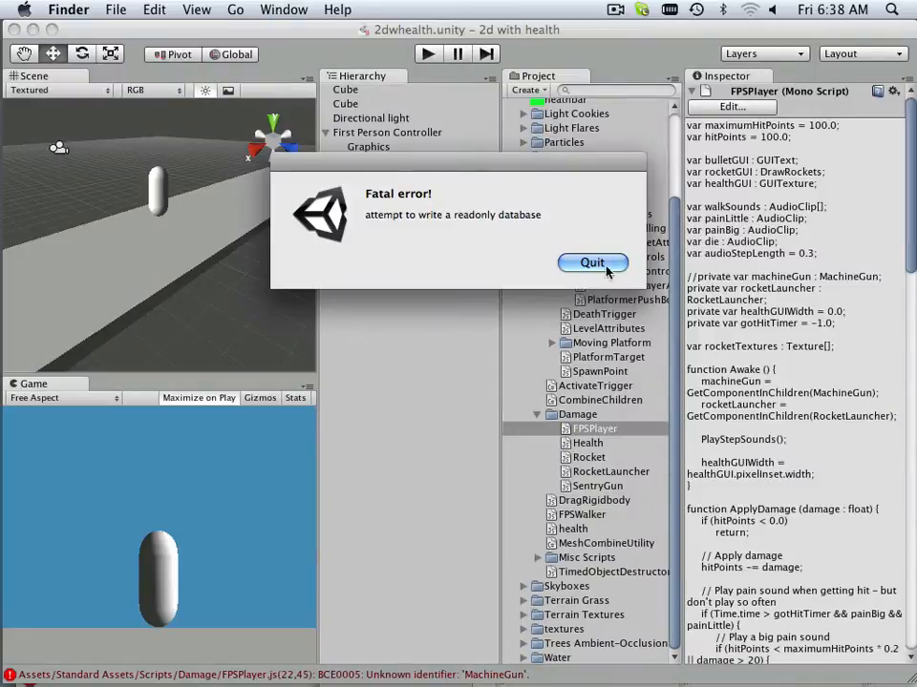
Step: Quit after the readonly database error and reimport the project on relaunch
{"action": "left_click", "coordinate": [592, 264]}
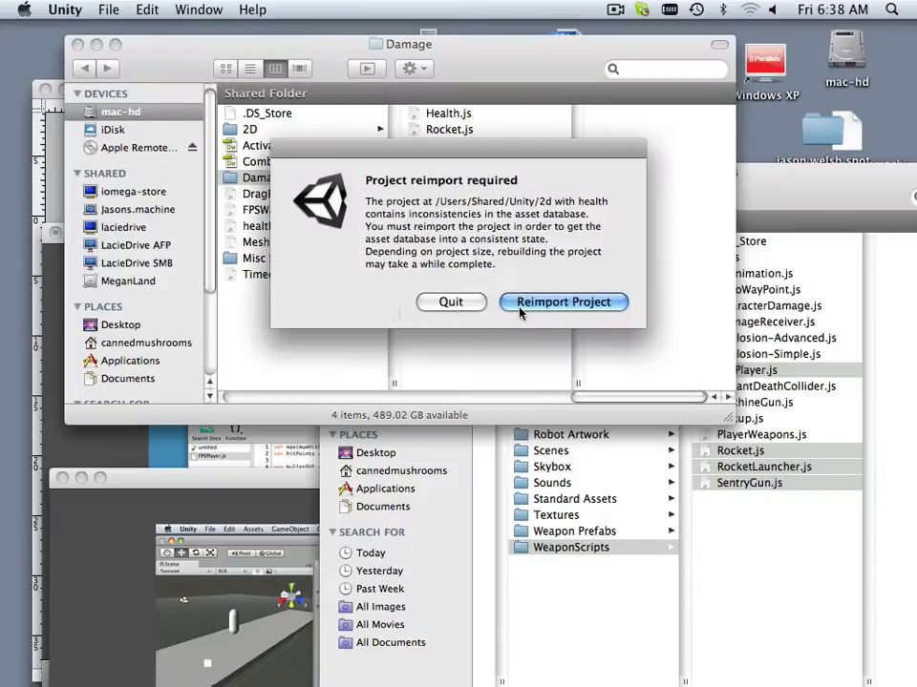
{"action": "left_click", "coordinate": [563, 301]}
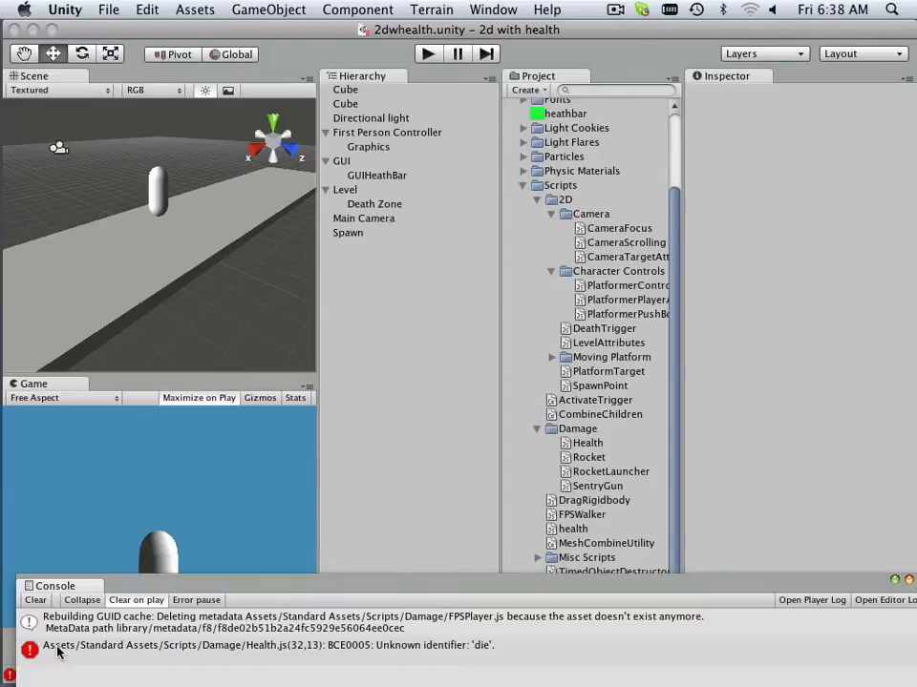
{"action": "mouse_move", "coordinate": [531, 459]}
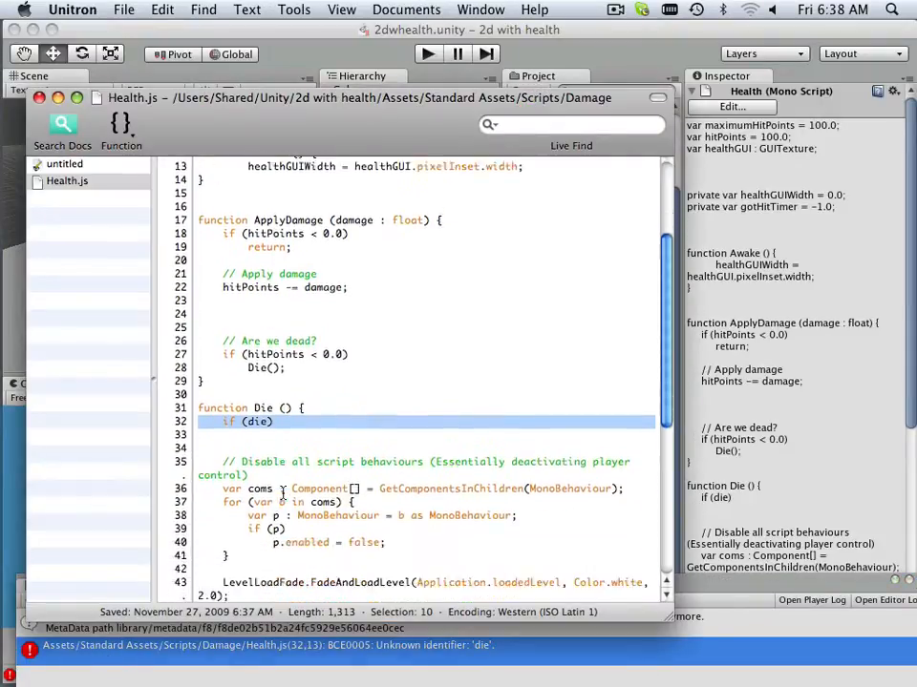
Step: Delete the stray 'if (die)' line from Health.js's Die function
{"action": "scroll", "scroll_direction": "down", "scroll_amount": 3}
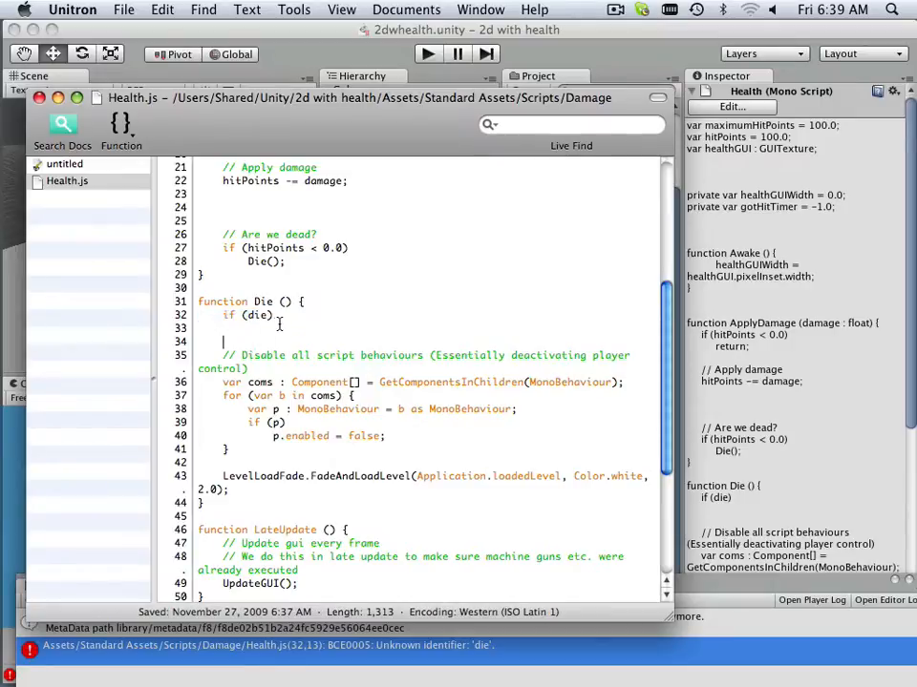
{"action": "double_click", "coordinate": [244, 315]}
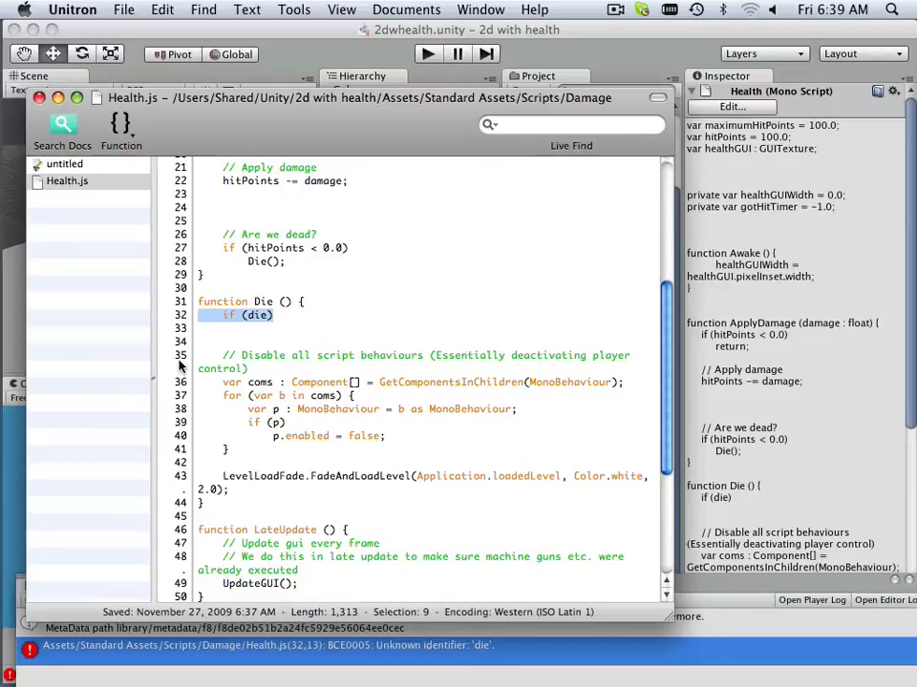
{"action": "key", "text": "Delete"}
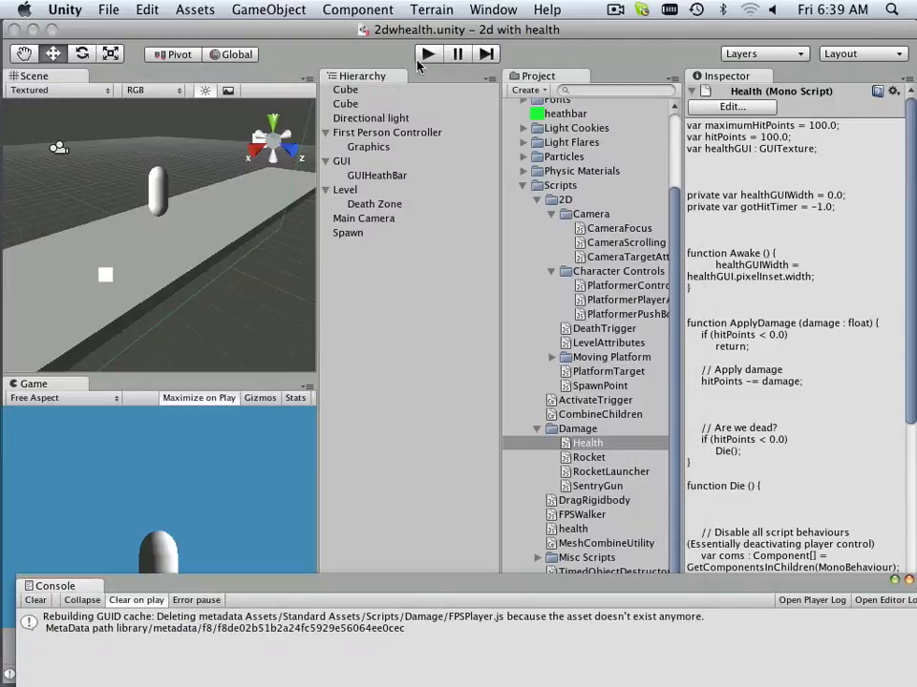
Step: Add Health.js to the First Person Controller and assign GUIHeathBar as its Health GUI
{"action": "left_click", "coordinate": [428, 53]}
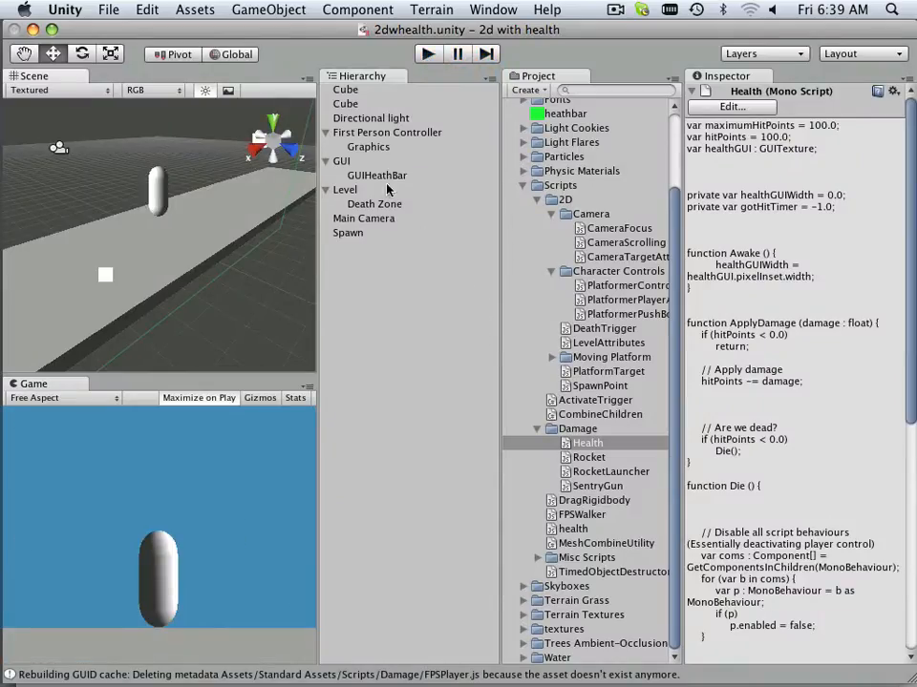
{"action": "left_click", "coordinate": [386, 132]}
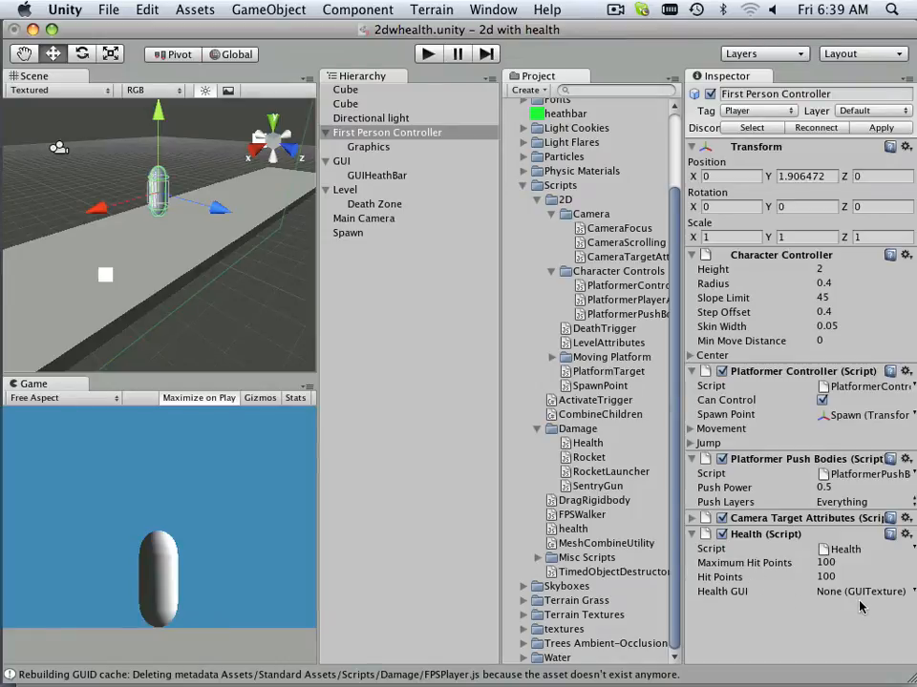
{"action": "mouse_move", "coordinate": [850, 607]}
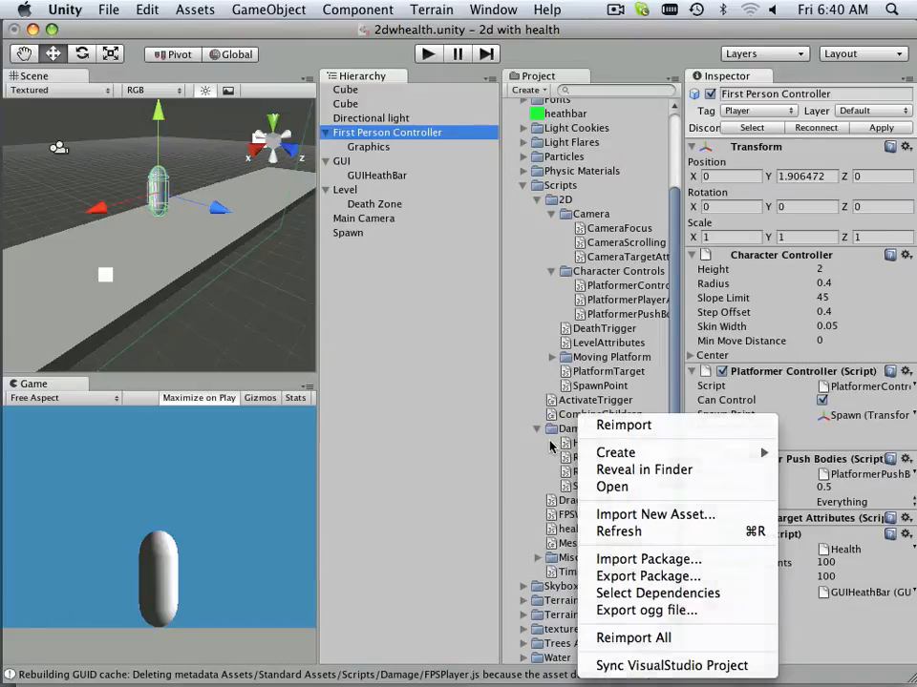
{"action": "left_click", "coordinate": [588, 443]}
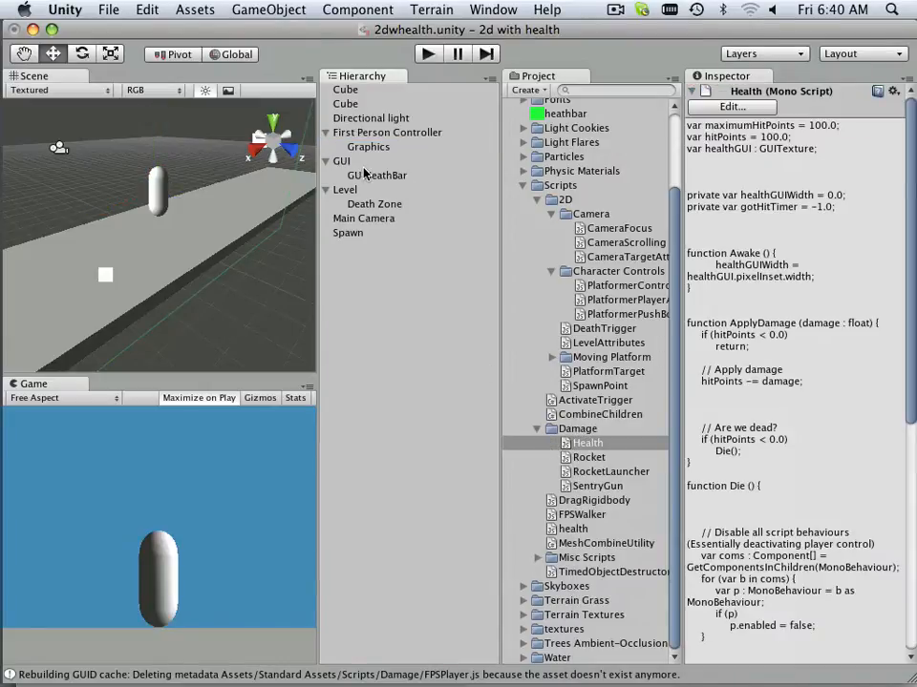
{"action": "left_click", "coordinate": [387, 131]}
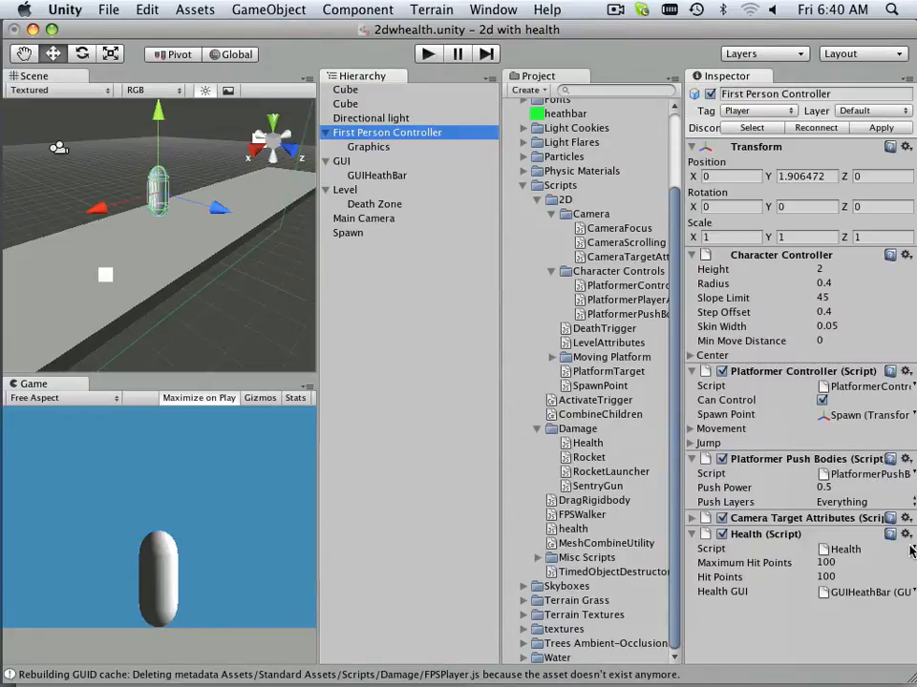
{"action": "left_click", "coordinate": [864, 592]}
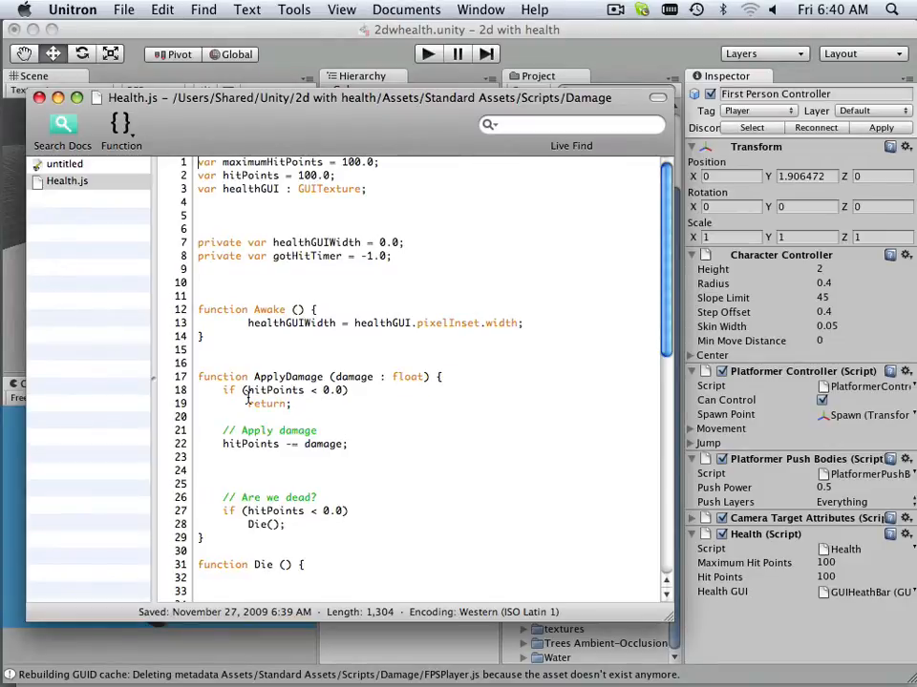
{"action": "scroll", "scroll_direction": "down", "scroll_amount": 3}
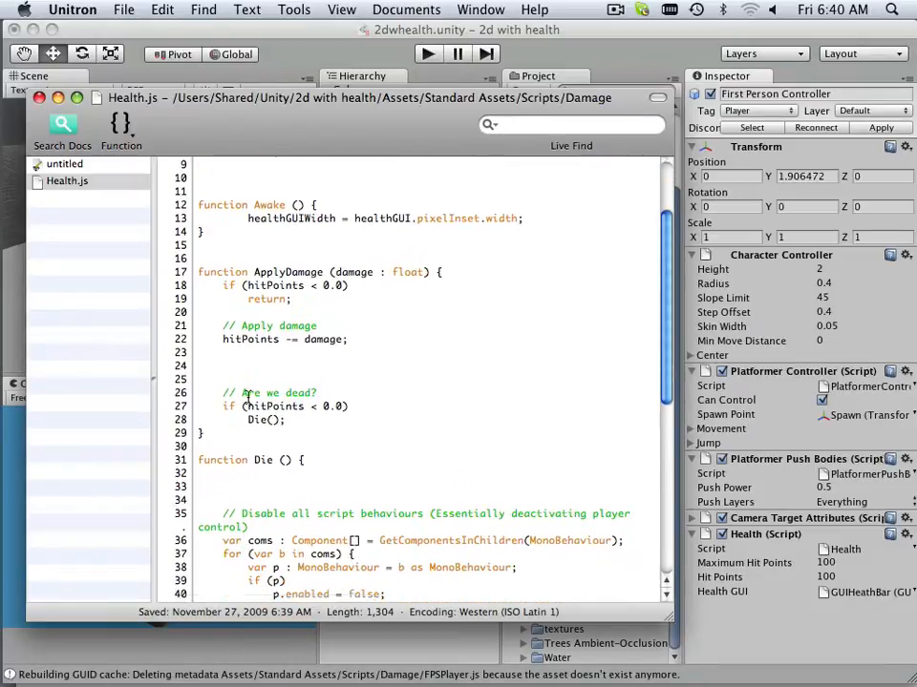
{"action": "scroll", "scroll_direction": "down", "scroll_amount": 3}
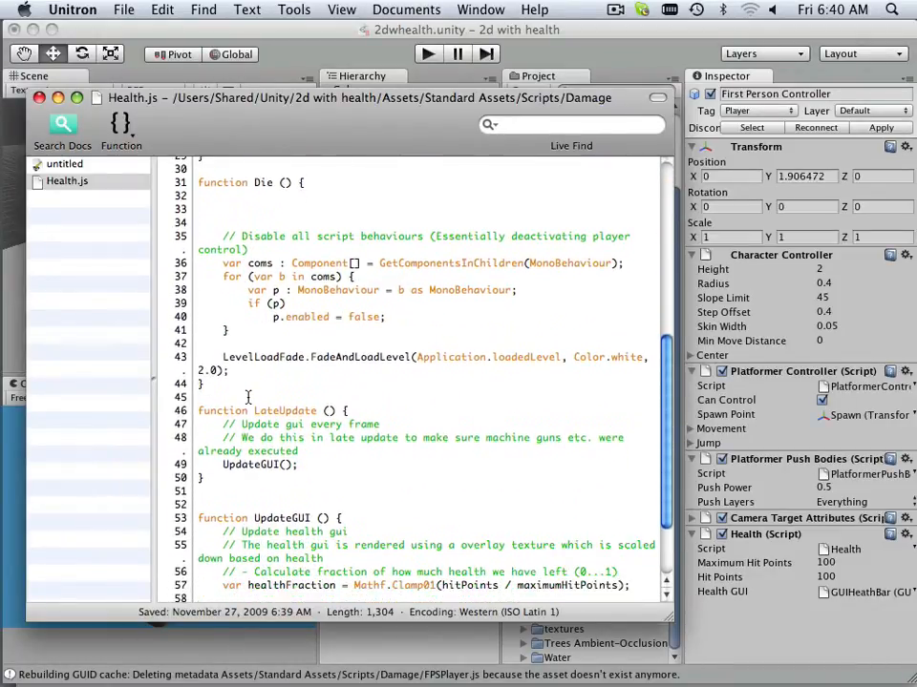
{"action": "scroll", "scroll_direction": "down", "scroll_amount": 3}
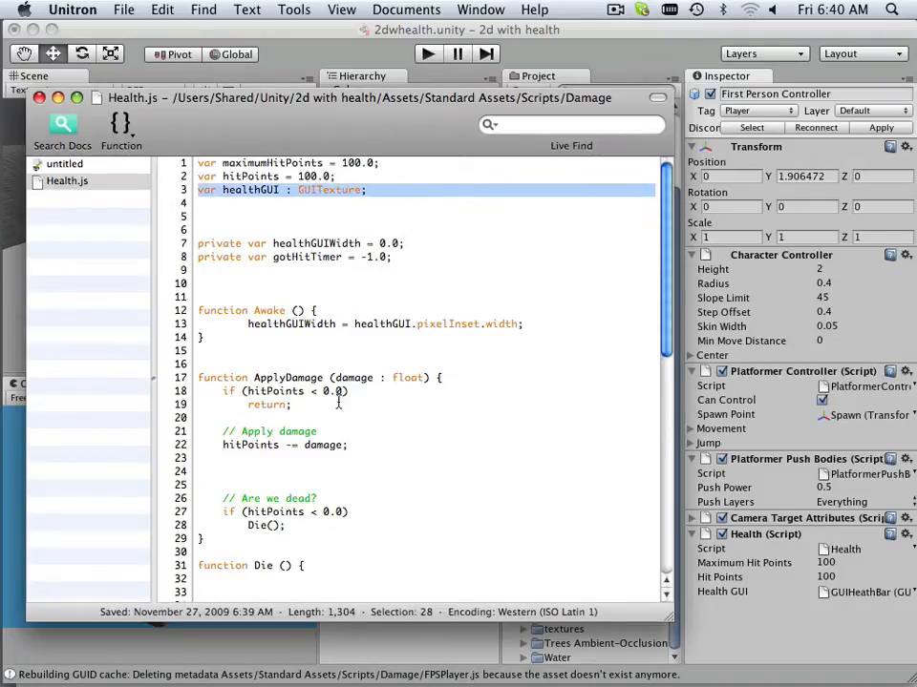
{"action": "mouse_move", "coordinate": [481, 281]}
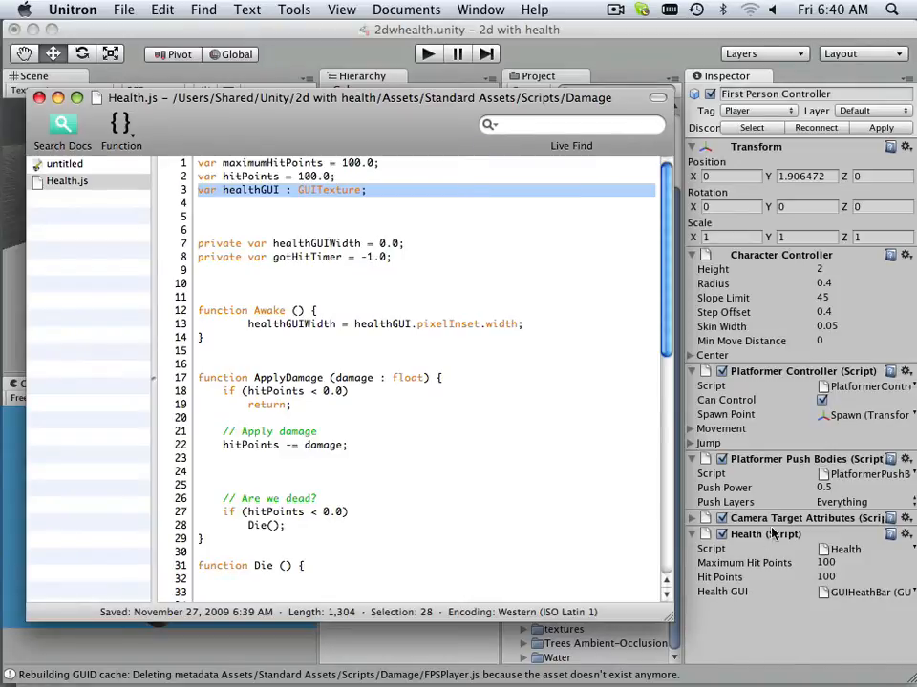
{"action": "mouse_move", "coordinate": [397, 315]}
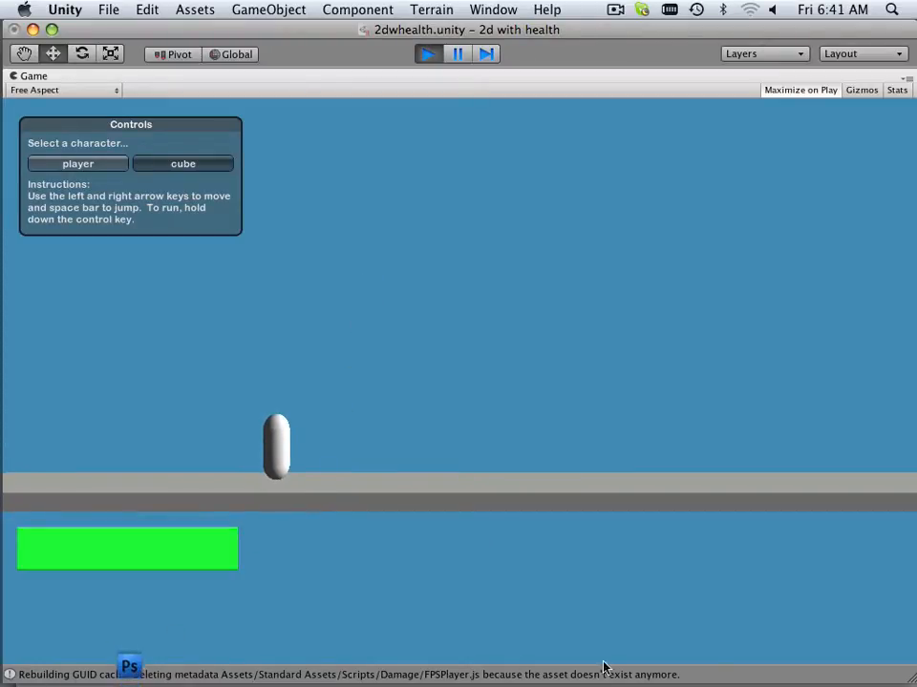
{"action": "mouse_move", "coordinate": [468, 493]}
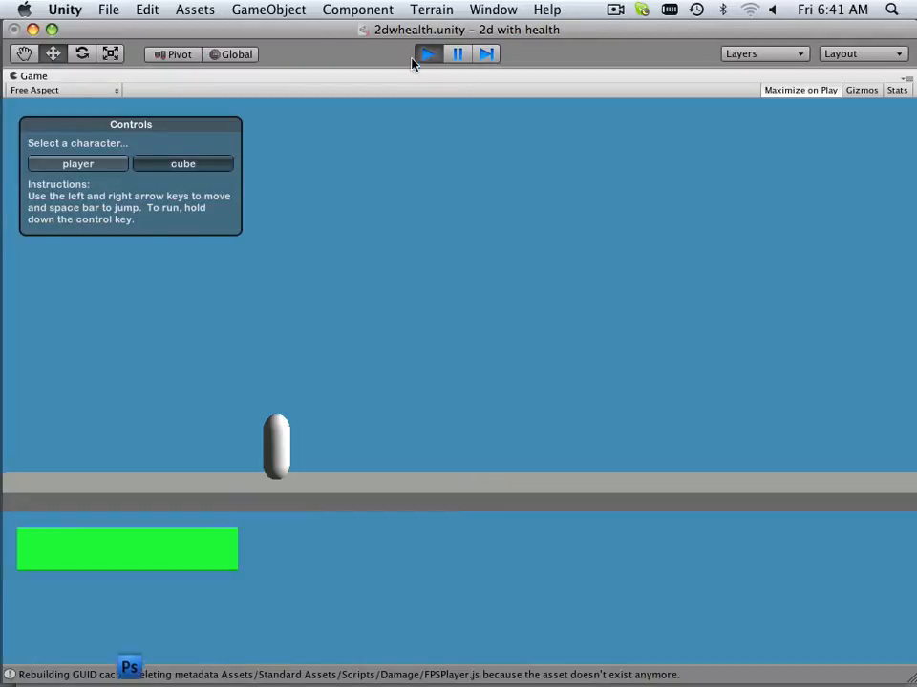
Step: Toggle Play off to end the test run and restore the editor layout
{"action": "left_click", "coordinate": [428, 53]}
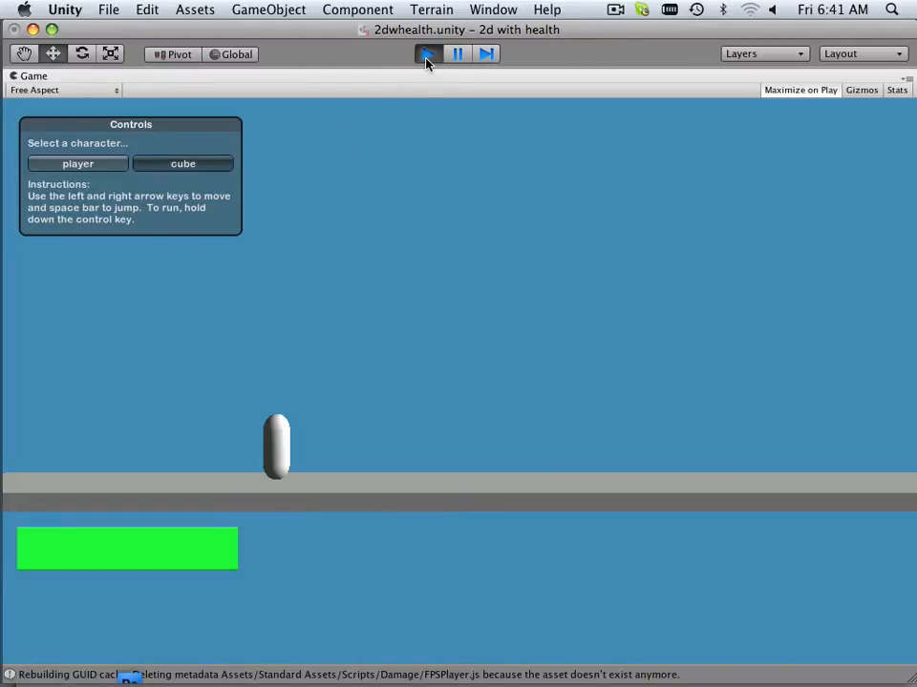
{"action": "left_click", "coordinate": [428, 53]}
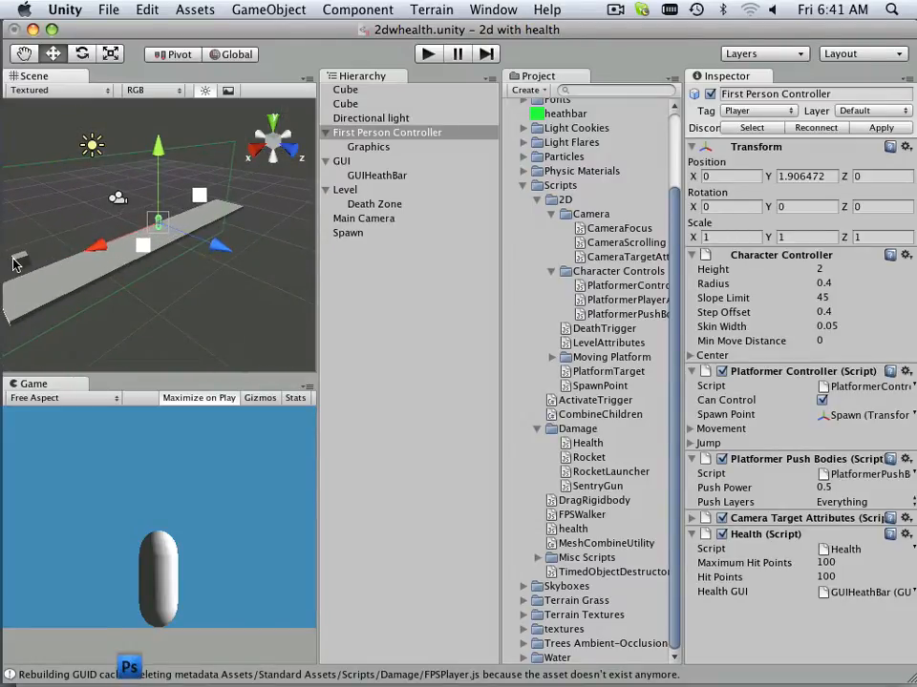
Step: Rename the selected Cube to 'Evil Box' in the Inspector
{"action": "left_click", "coordinate": [345, 89]}
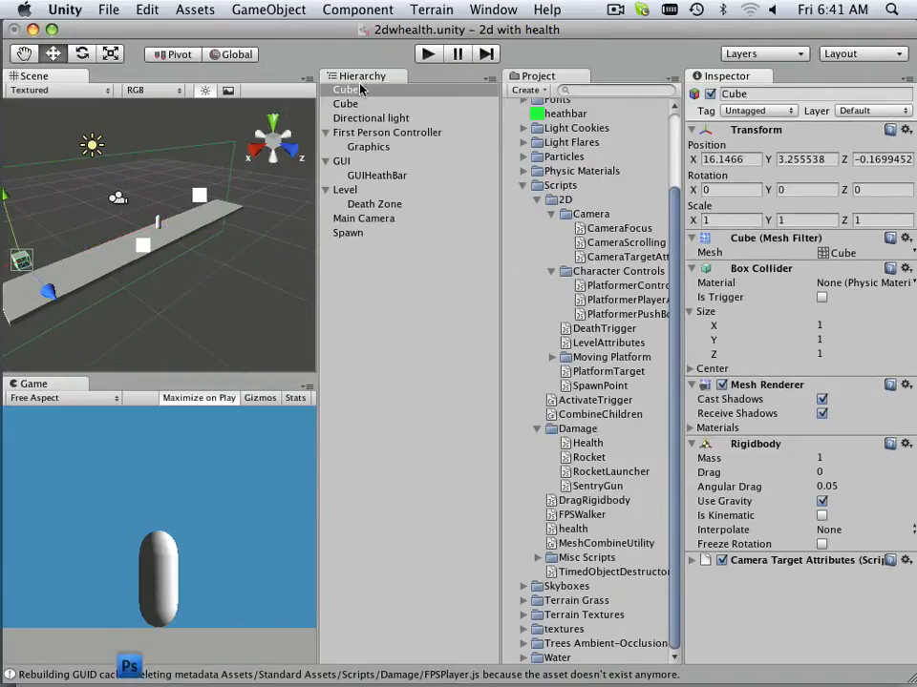
{"action": "left_click", "coordinate": [345, 89]}
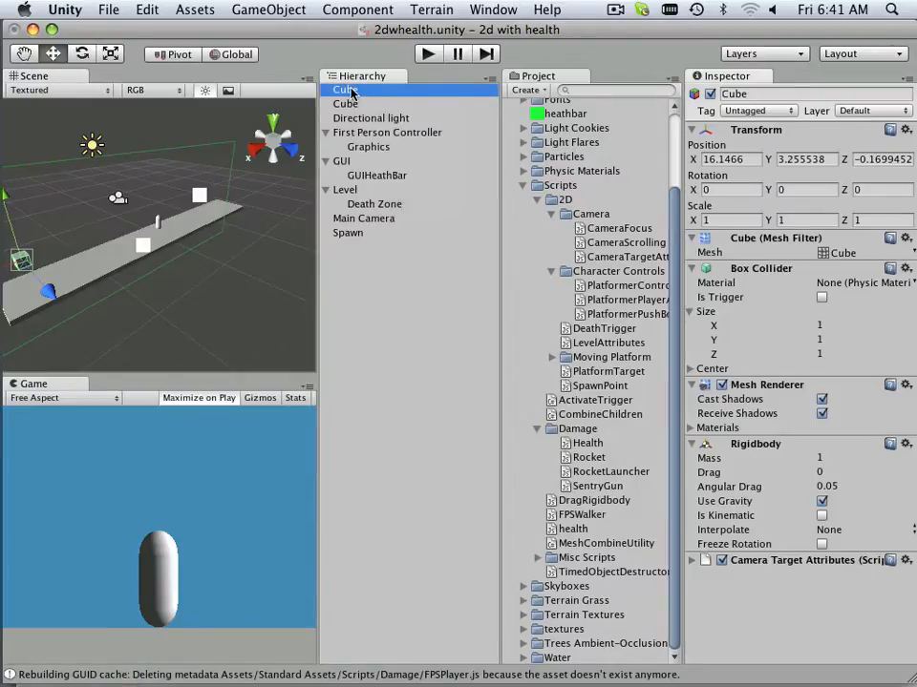
{"action": "double_click", "coordinate": [346, 90]}
{"action": "type", "text": "E"}
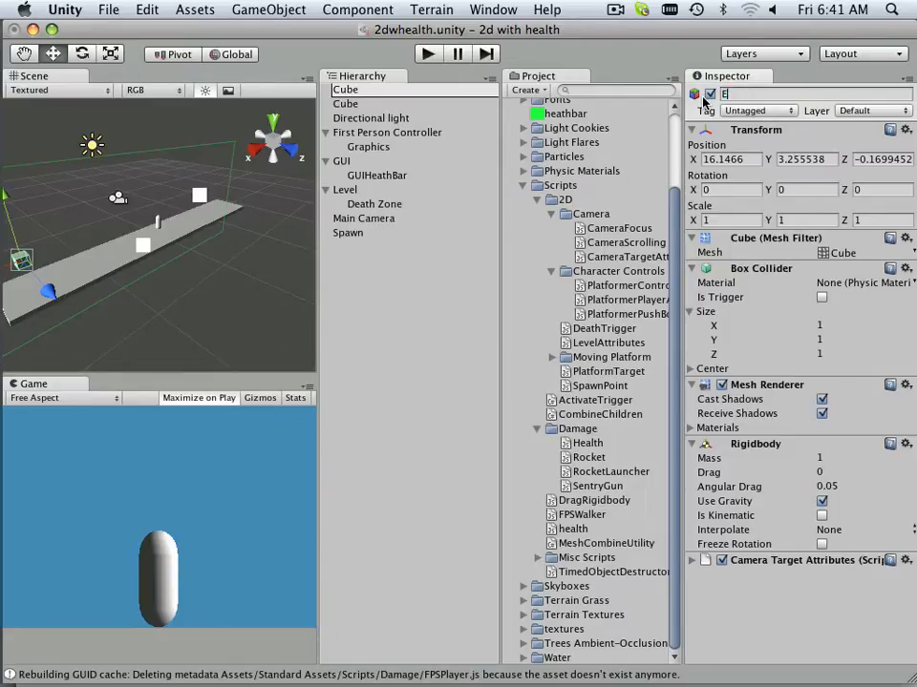
{"action": "type", "text": "vil"}
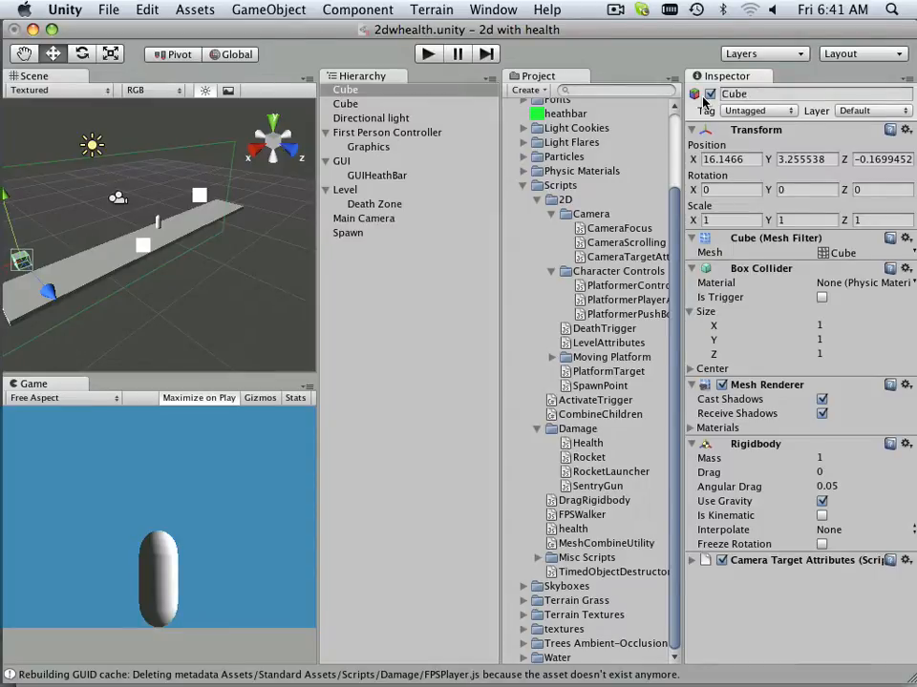
{"action": "left_click", "coordinate": [760, 93]}
{"action": "type", "text": "E"}
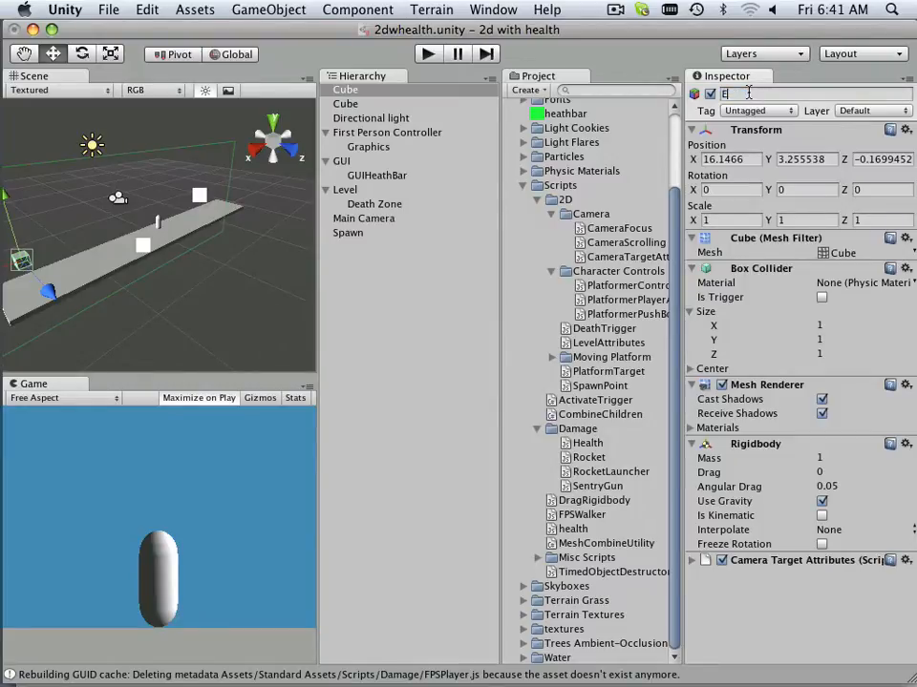
{"action": "type", "text": "vil Box"}
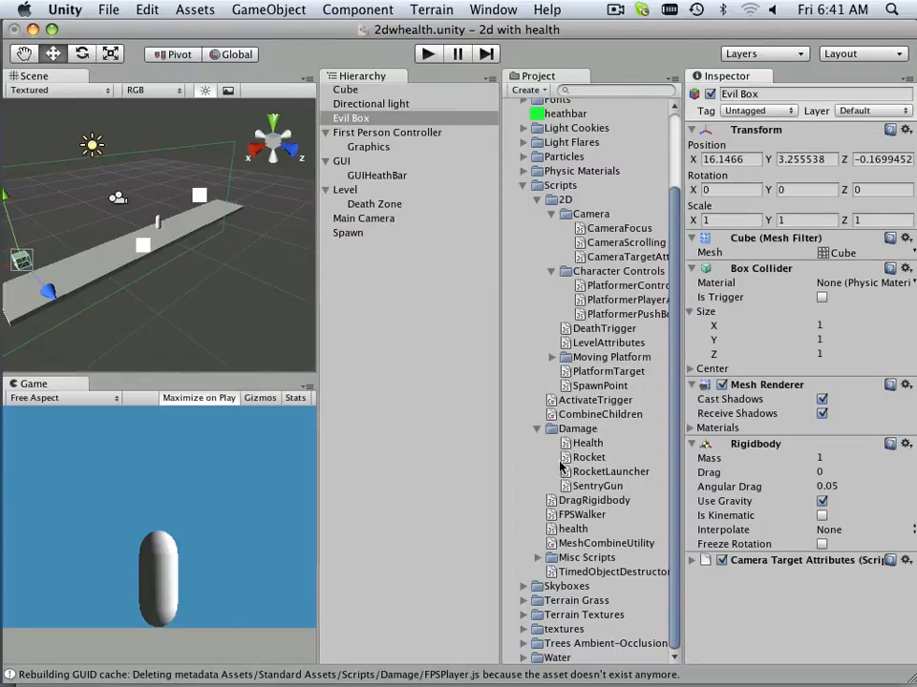
{"action": "mouse_move", "coordinate": [552, 484]}
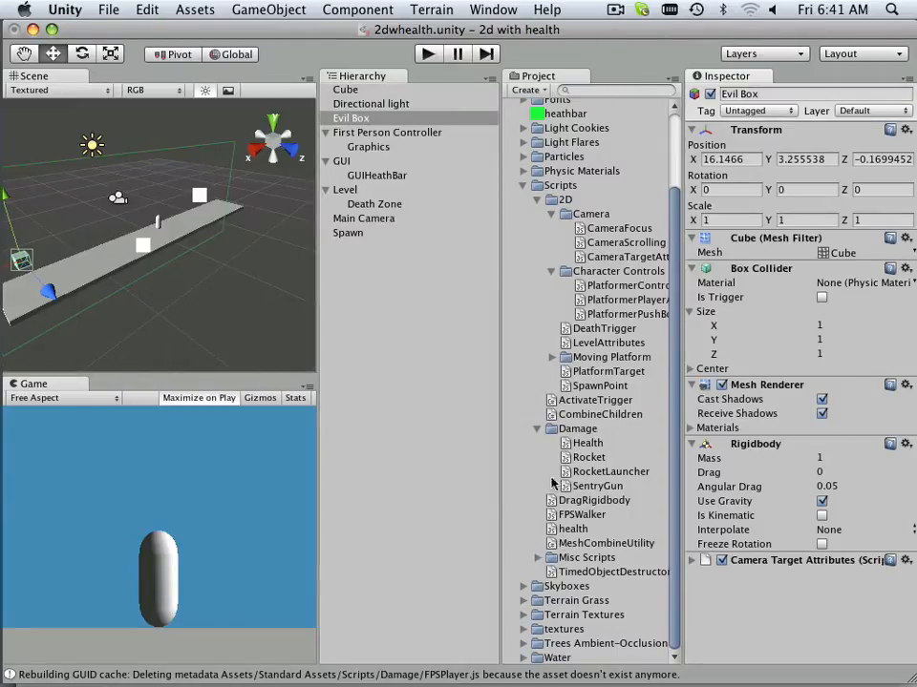
Step: Attach the SentryGun and RocketLauncher scripts to Evil Box
{"action": "left_click", "coordinate": [596, 487]}
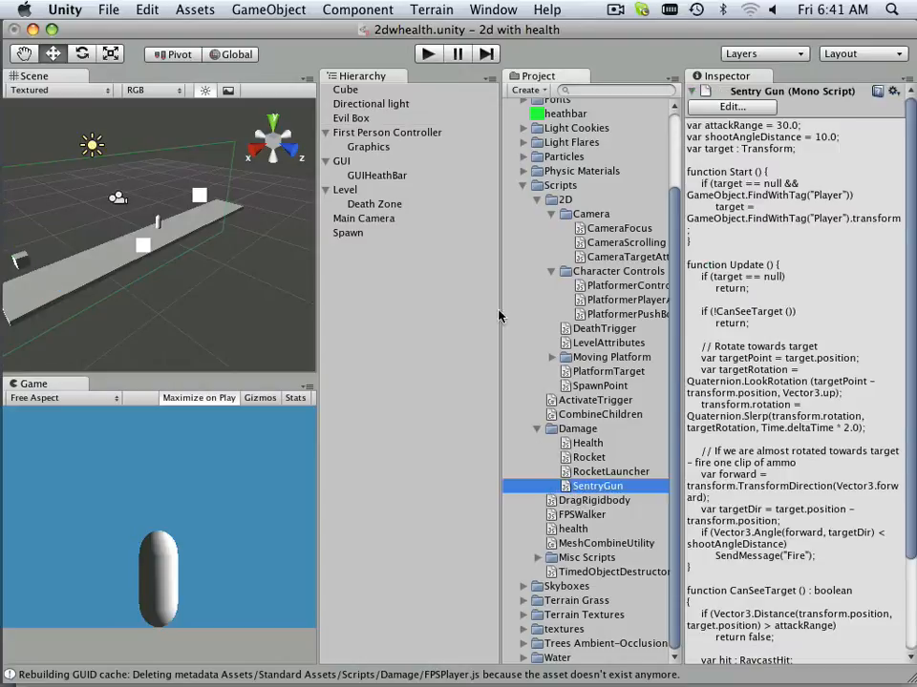
{"action": "left_click", "coordinate": [352, 118]}
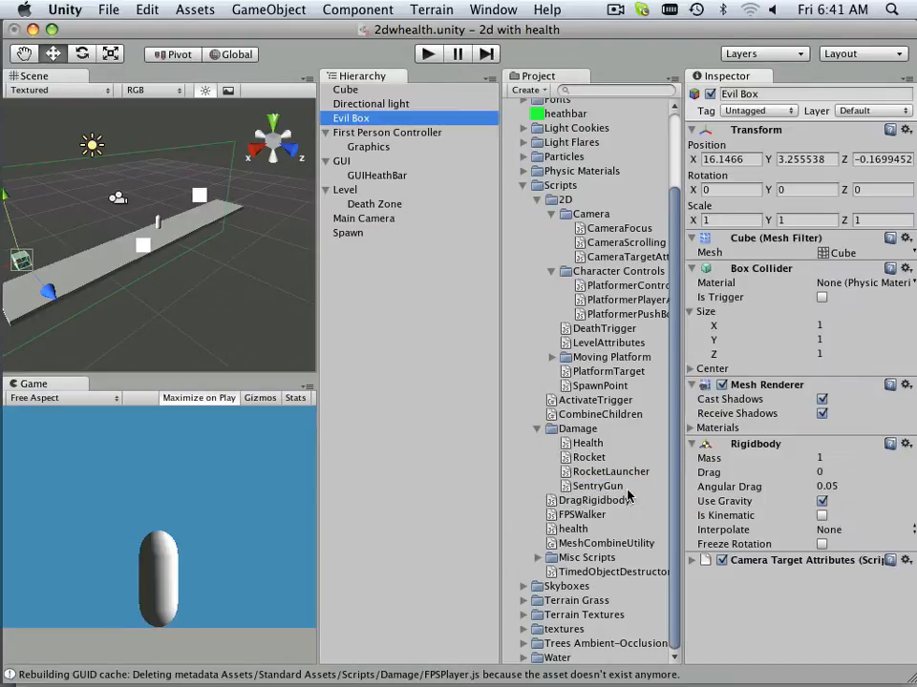
{"action": "mouse_move", "coordinate": [596, 546]}
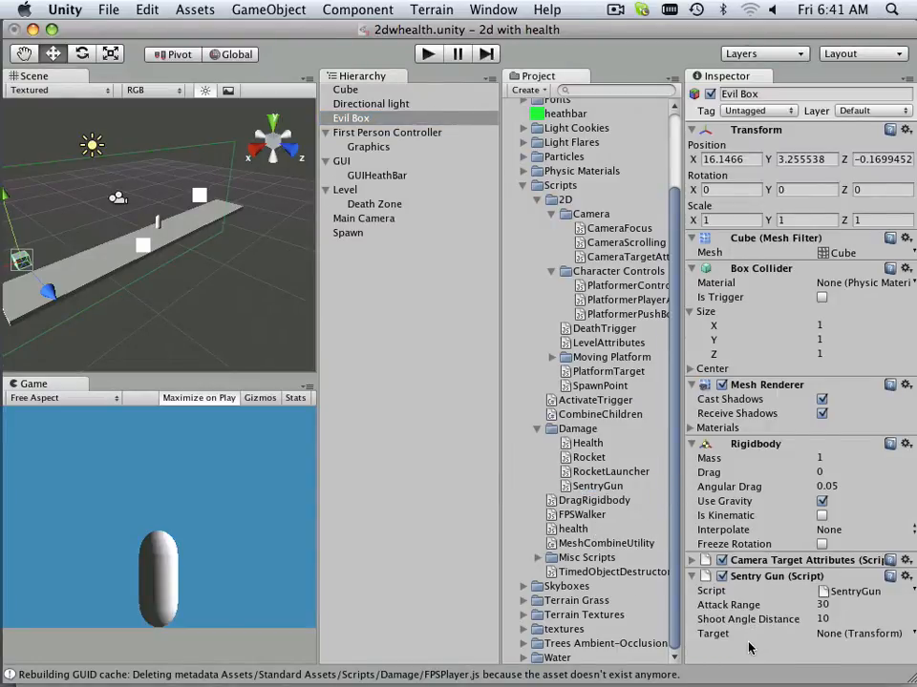
{"action": "mouse_move", "coordinate": [361, 493]}
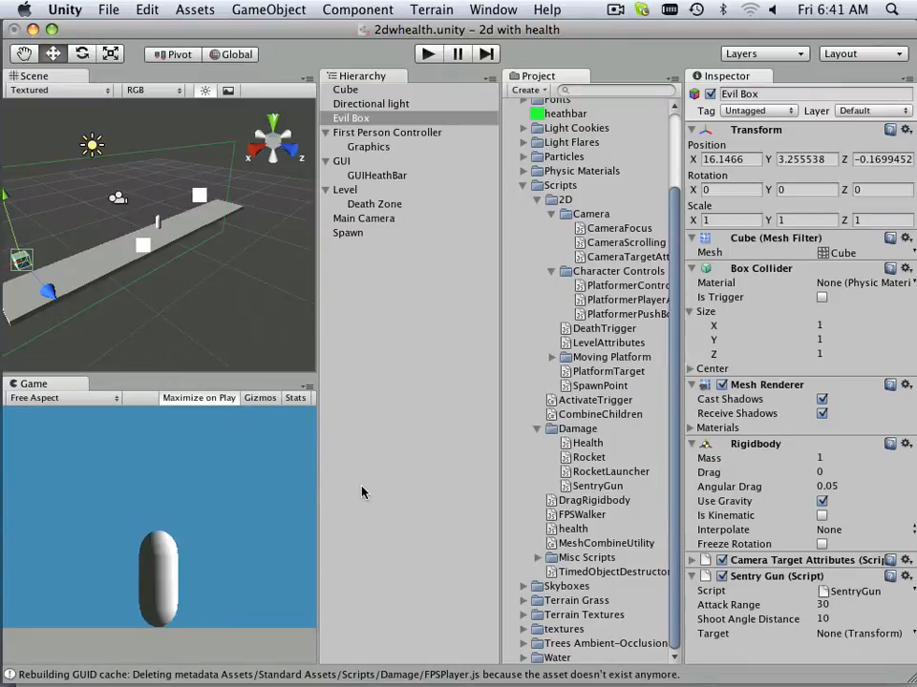
{"action": "mouse_move", "coordinate": [501, 489]}
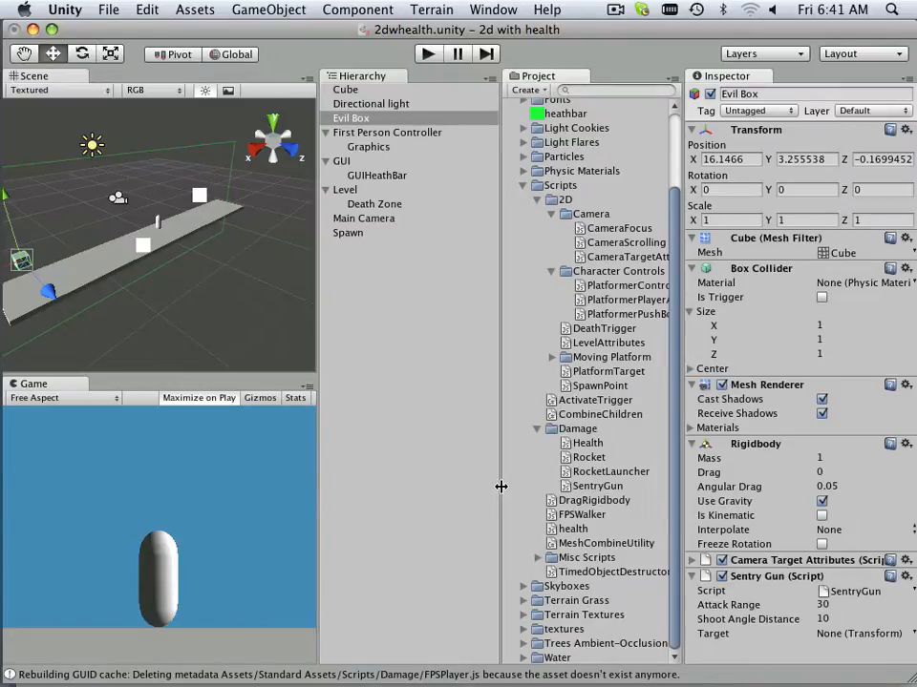
{"action": "mouse_move", "coordinate": [499, 481]}
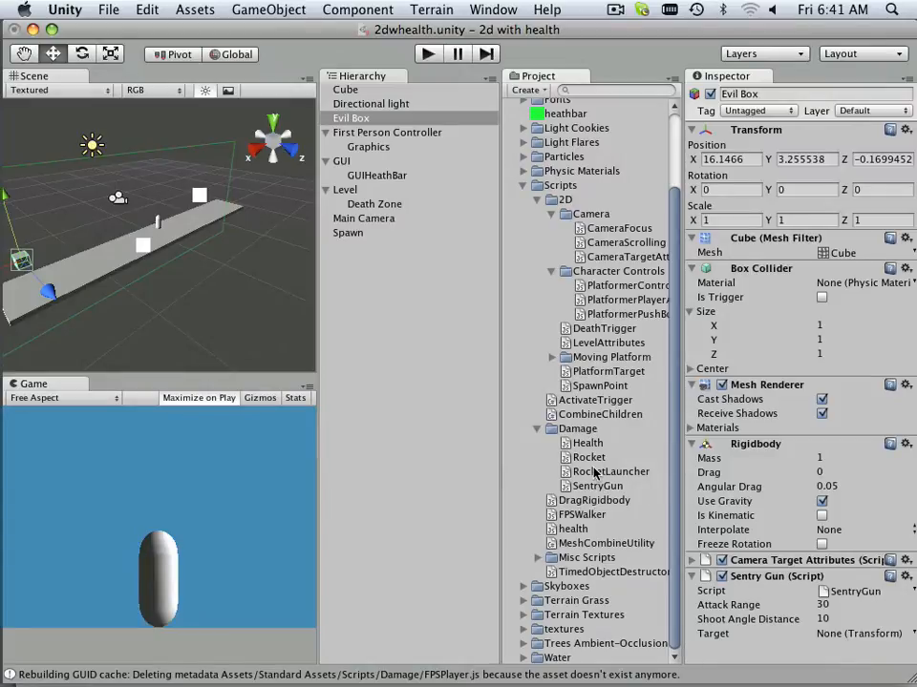
{"action": "left_click", "coordinate": [611, 472]}
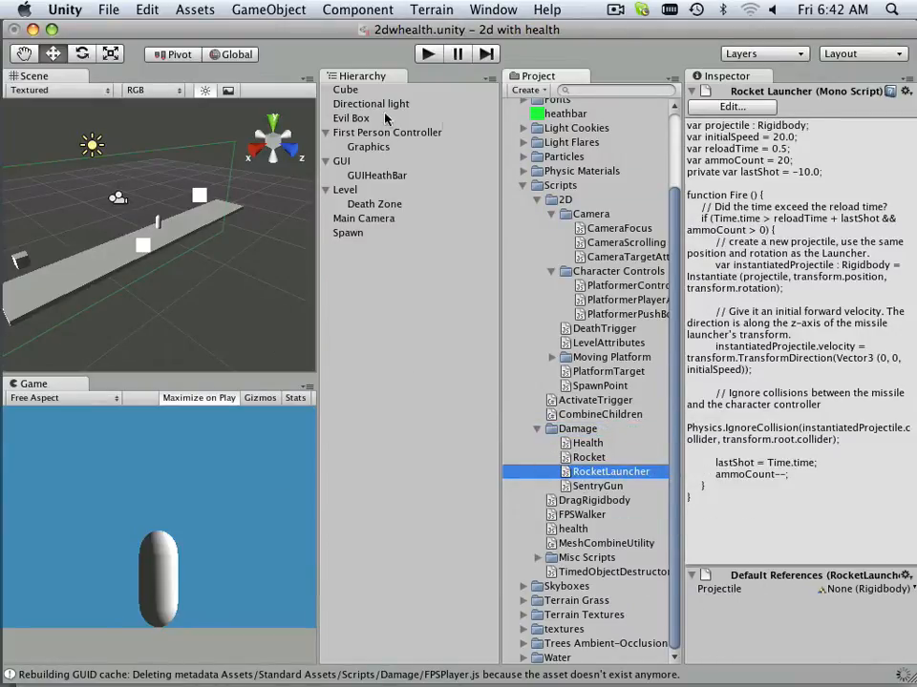
{"action": "left_click", "coordinate": [351, 118]}
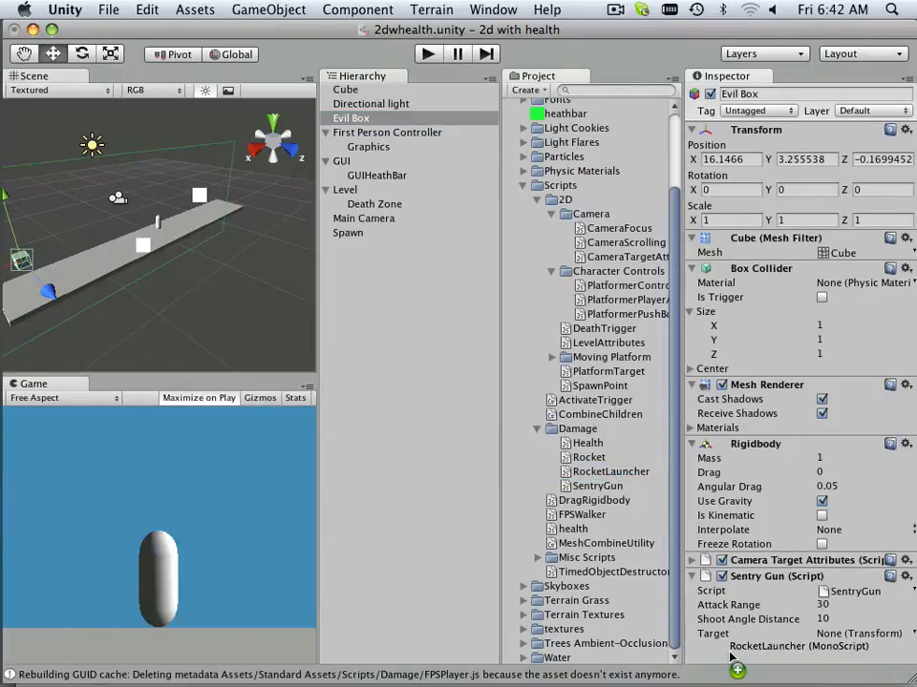
{"action": "scroll", "scroll_direction": "down", "scroll_amount": 3}
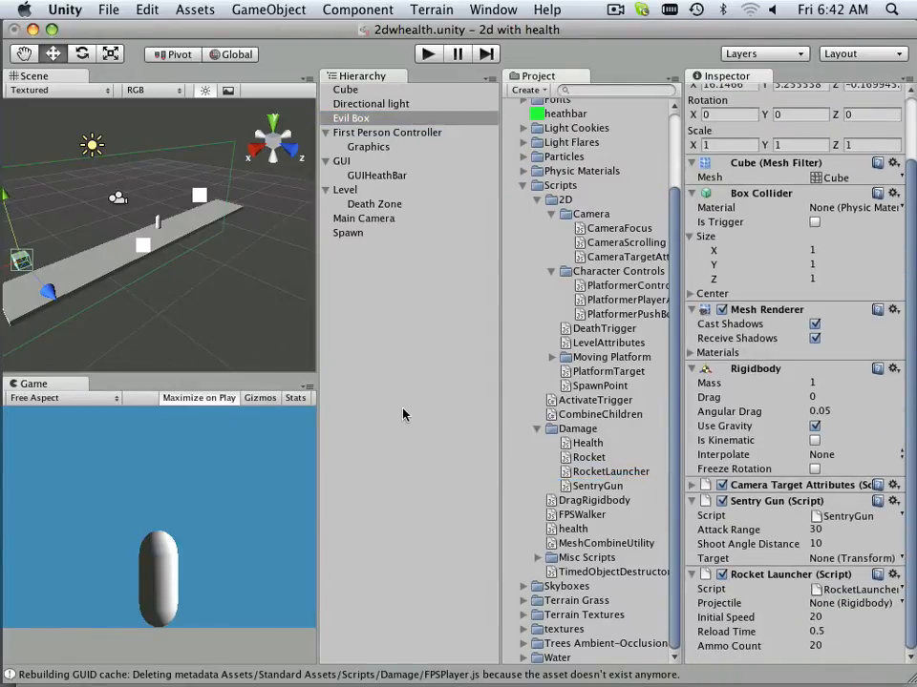
Step: Create a new Sphere via GameObject > Create Other
{"action": "left_click", "coordinate": [267, 10]}
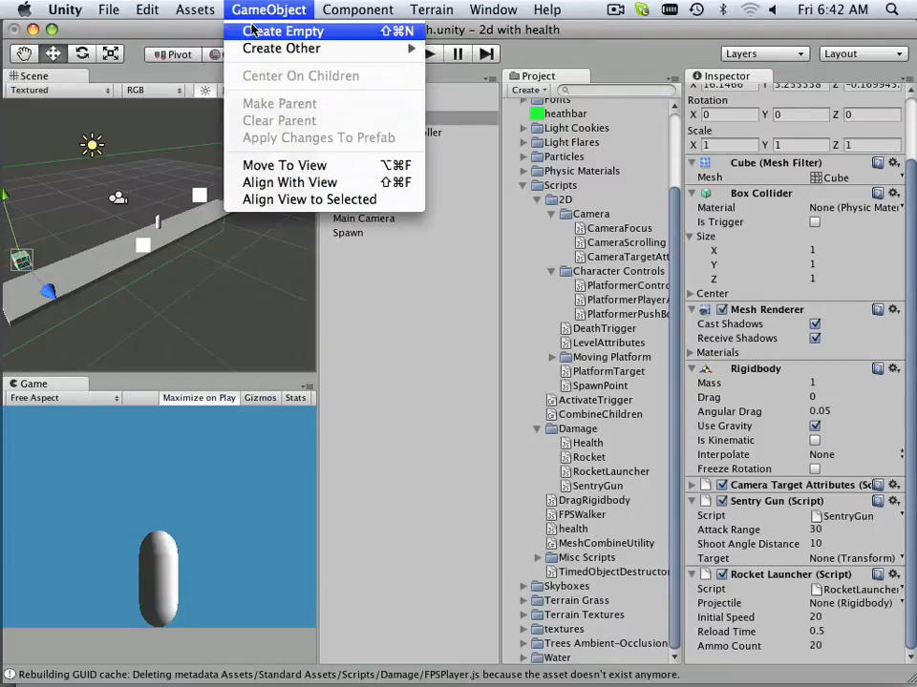
{"action": "left_click", "coordinate": [359, 10]}
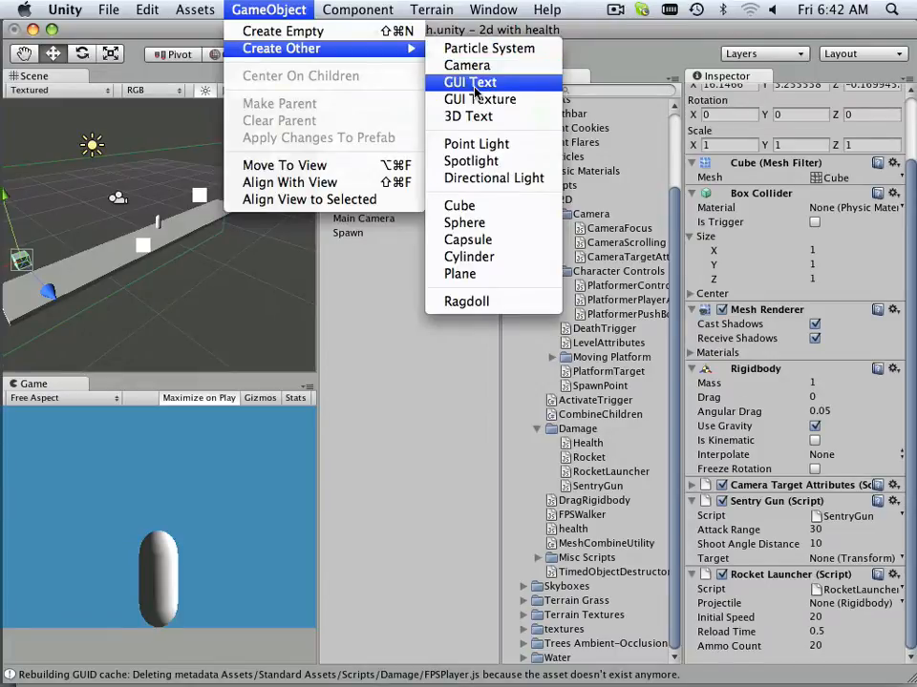
{"action": "mouse_move", "coordinate": [465, 221]}
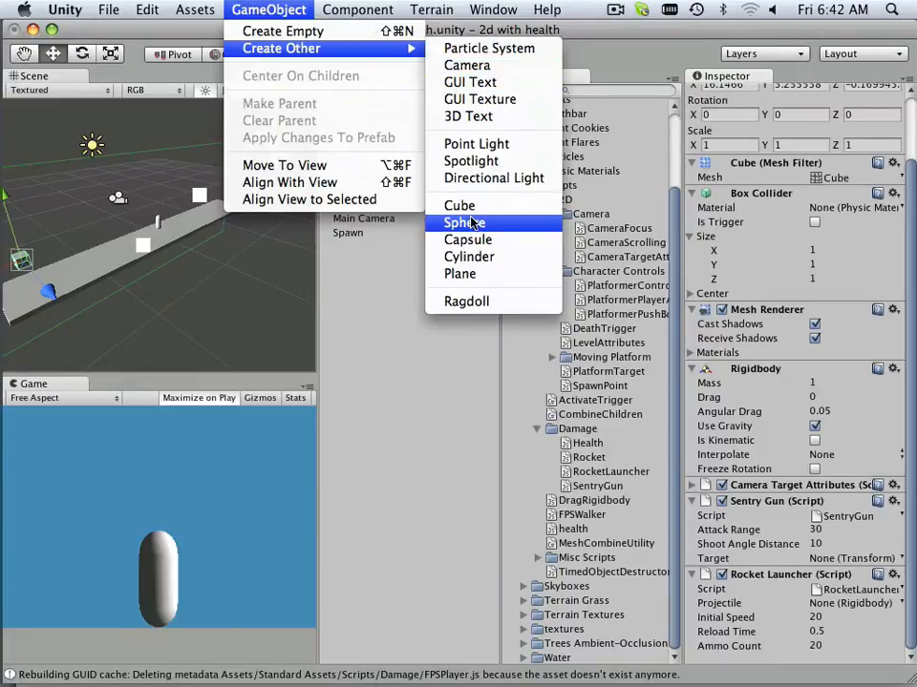
{"action": "left_click", "coordinate": [464, 221]}
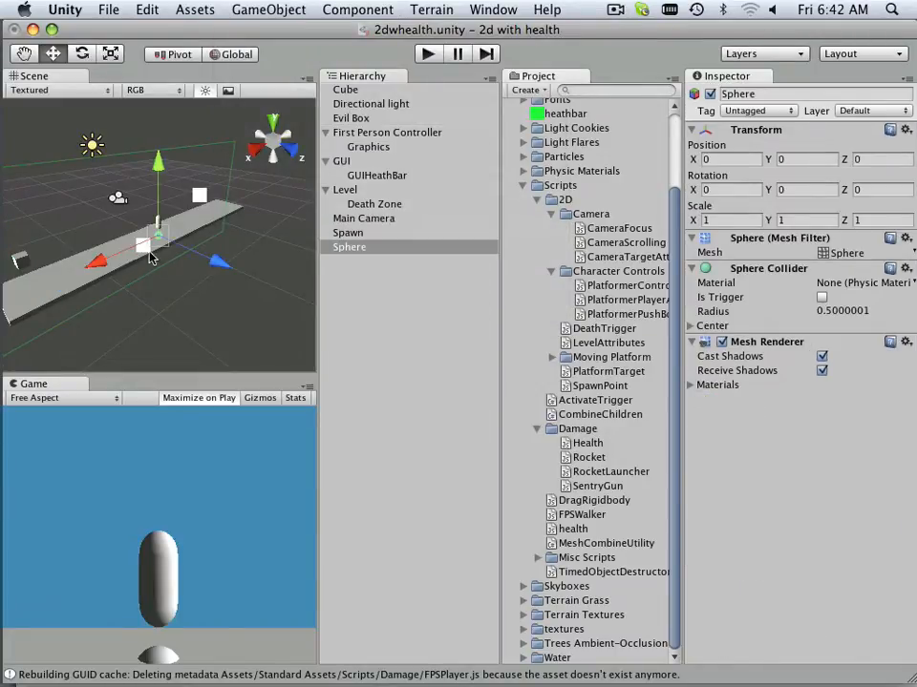
{"action": "mouse_move", "coordinate": [218, 266]}
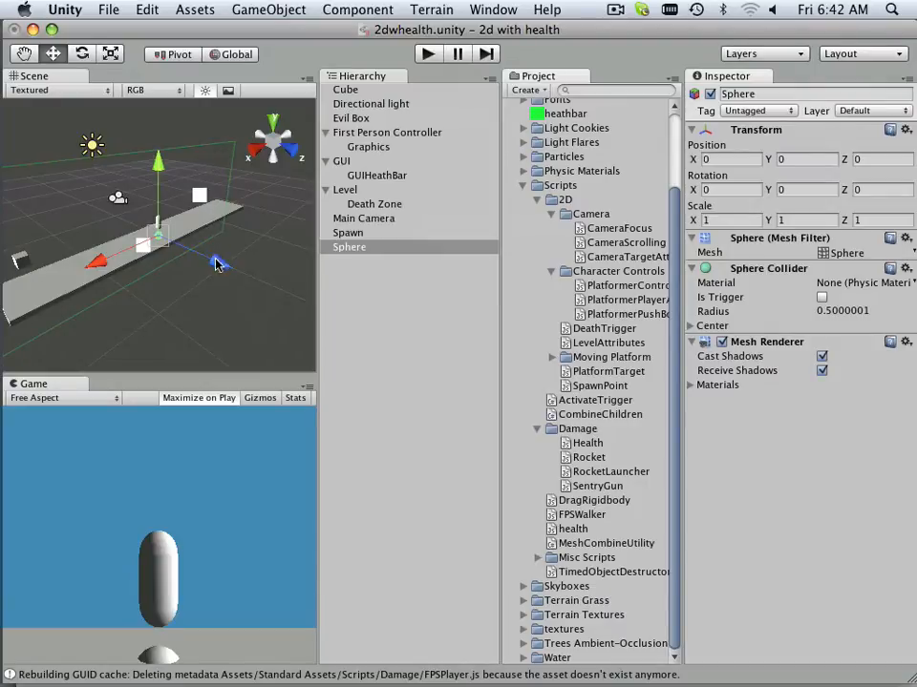
{"action": "mouse_move", "coordinate": [160, 187]}
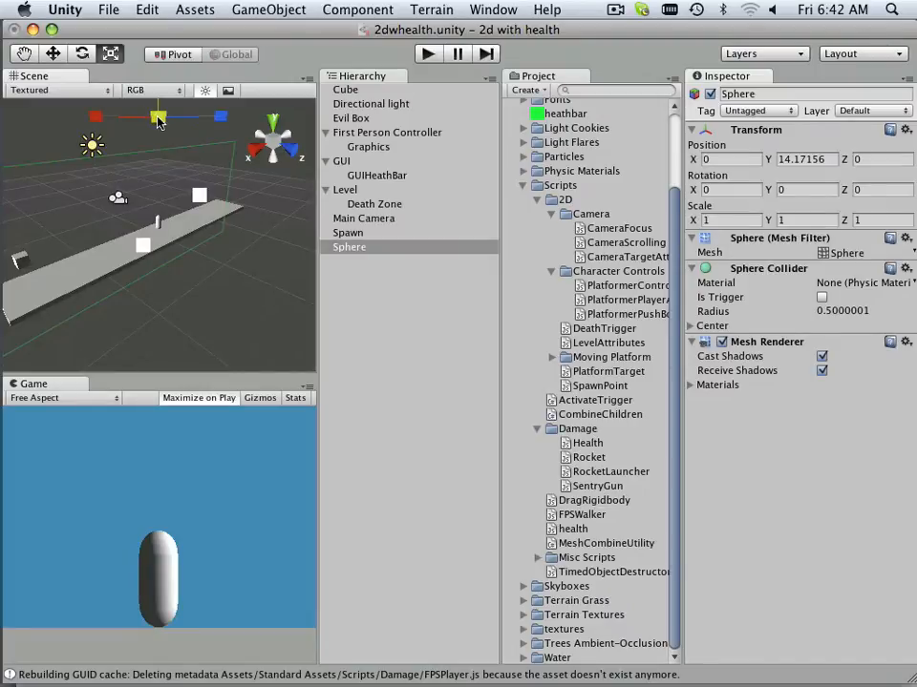
Step: Give the sphere a Rigidbody, move it down into the level, and rename it Bullet
{"action": "left_click", "coordinate": [359, 9]}
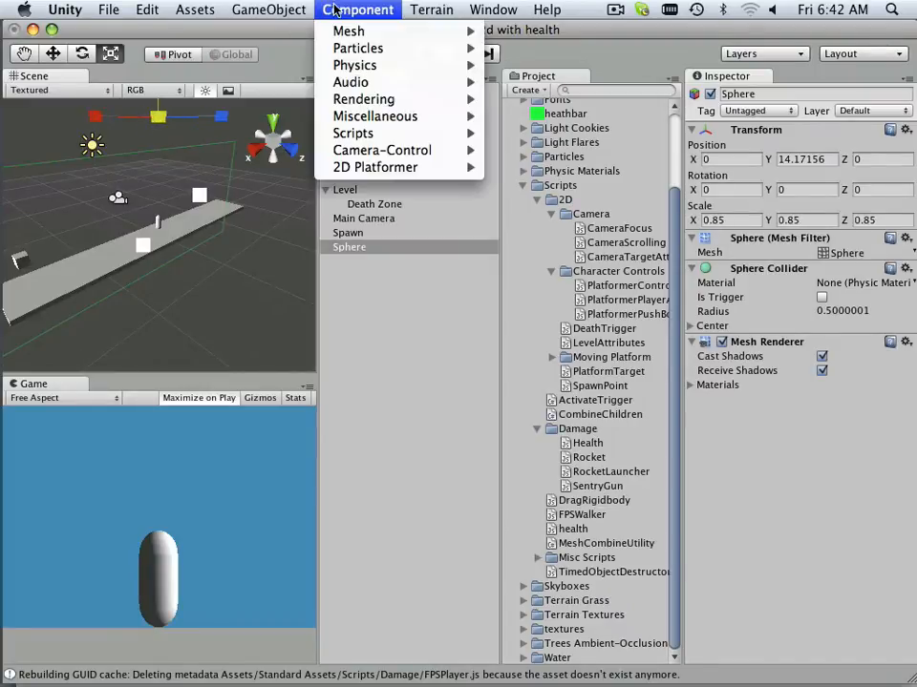
{"action": "mouse_move", "coordinate": [347, 30]}
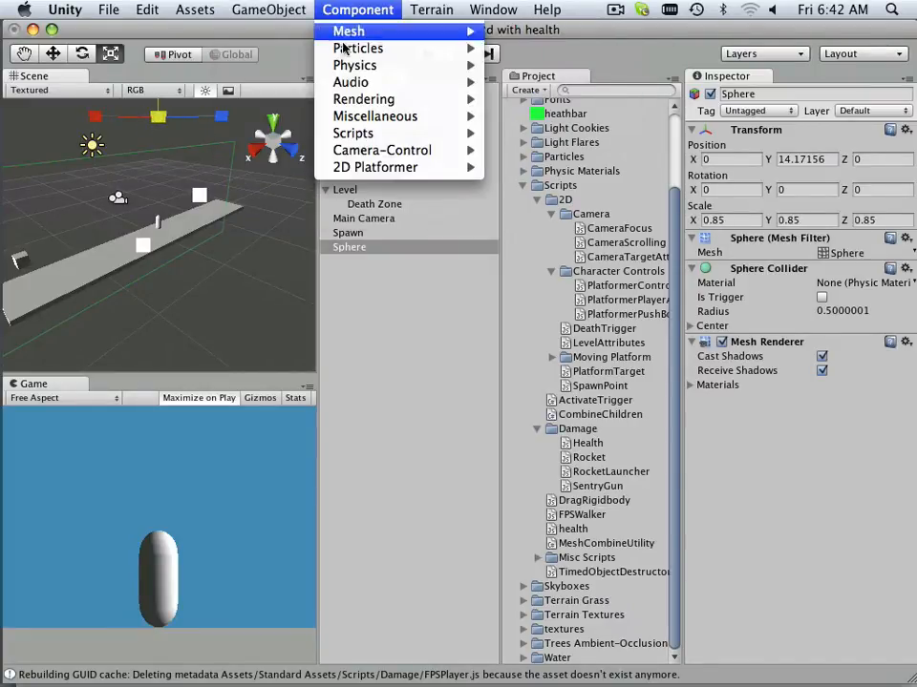
{"action": "mouse_move", "coordinate": [356, 65]}
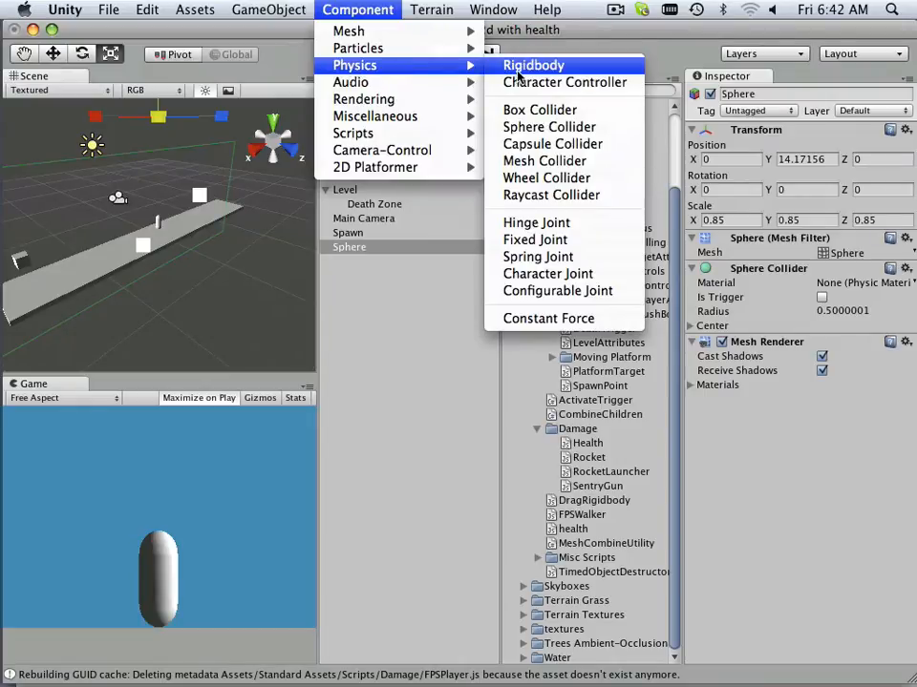
{"action": "left_click", "coordinate": [533, 65]}
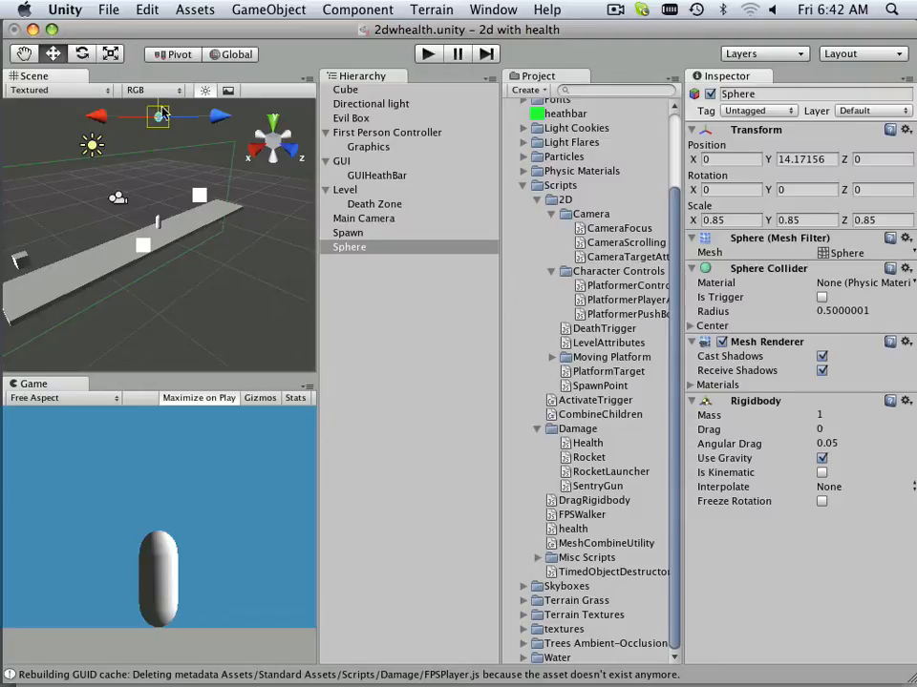
{"action": "left_click_drag", "start_coordinate": [156, 118], "coordinate": [153, 271]}
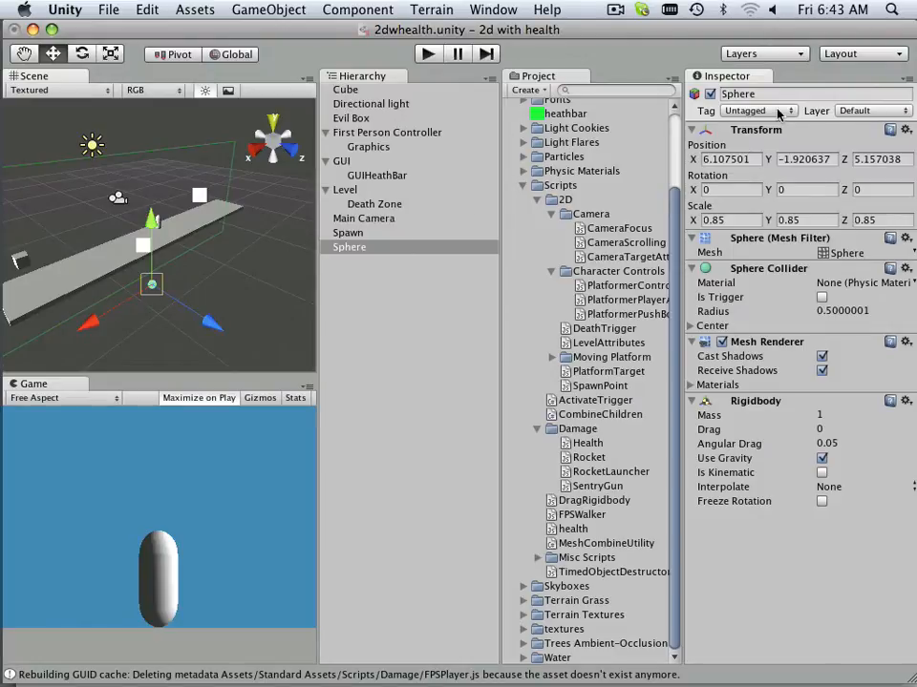
{"action": "double_click", "coordinate": [754, 93]}
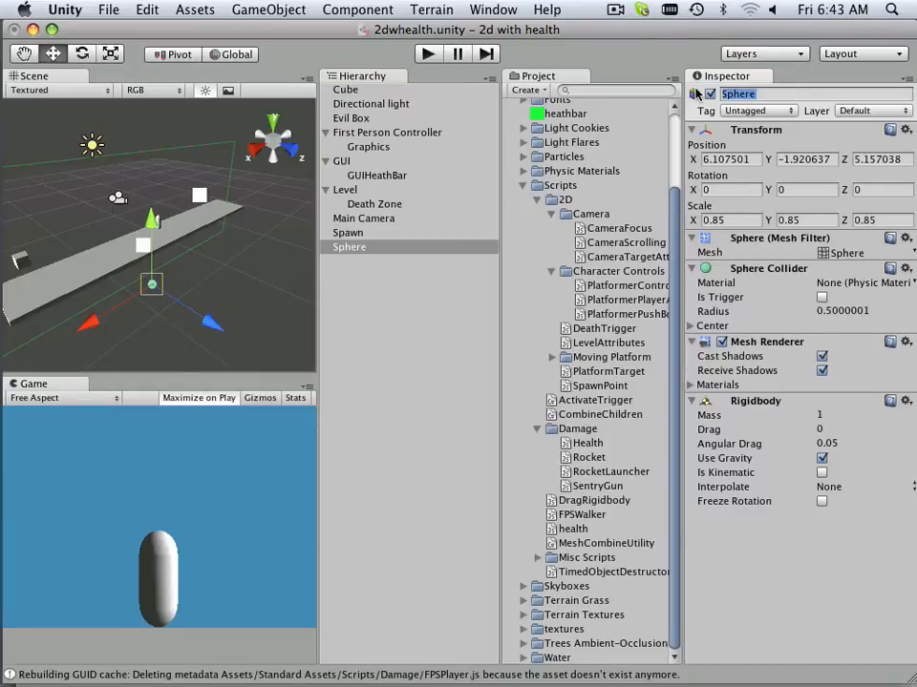
{"action": "type", "text": "Bullet"}
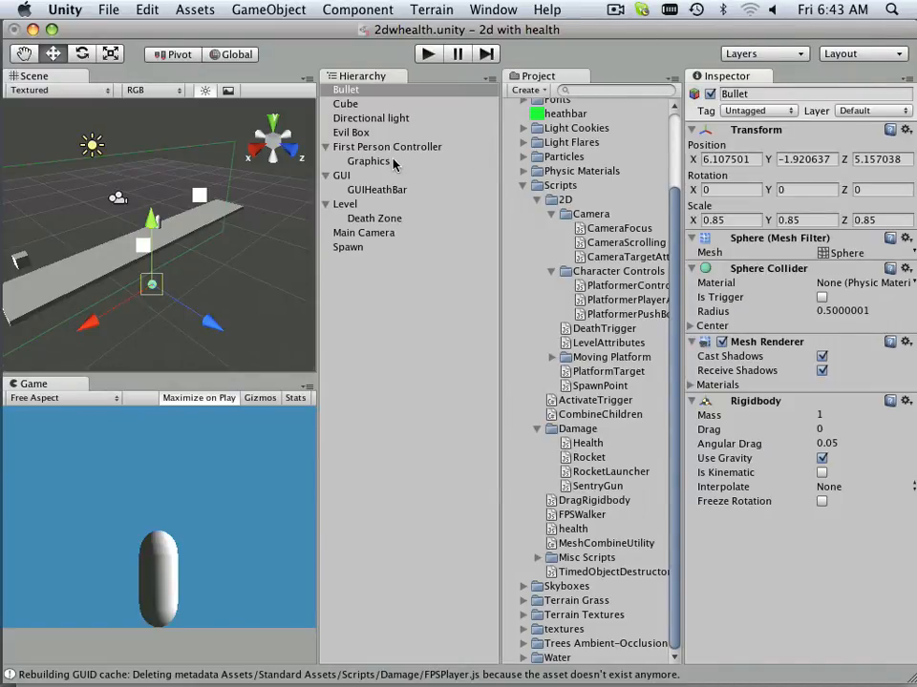
{"action": "mouse_move", "coordinate": [361, 141]}
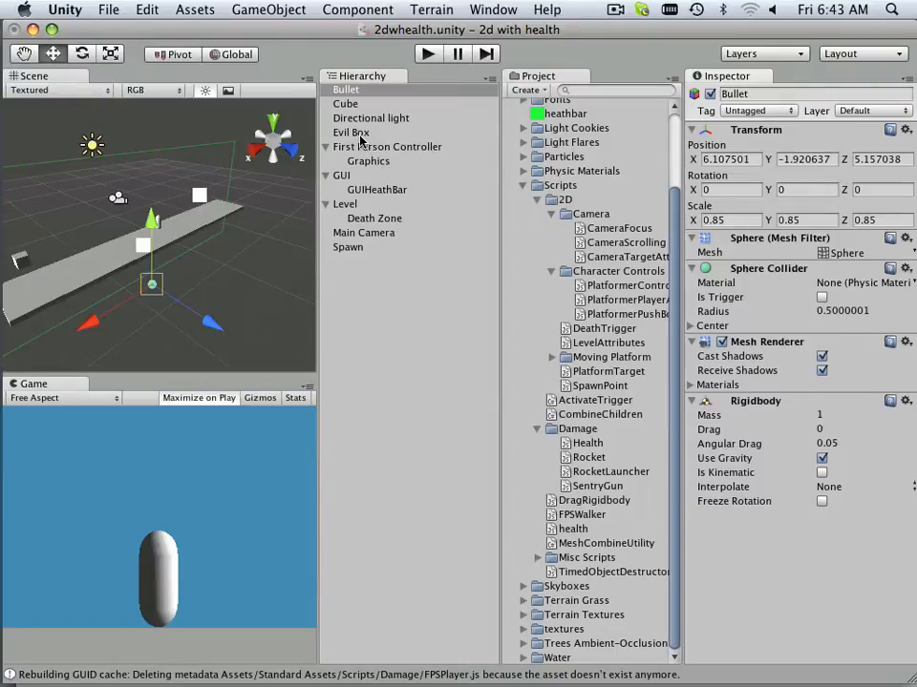
Step: Assign the Bullet object as the Evil Box Rocket Launcher's Projectile and run the scene
{"action": "left_click", "coordinate": [352, 131]}
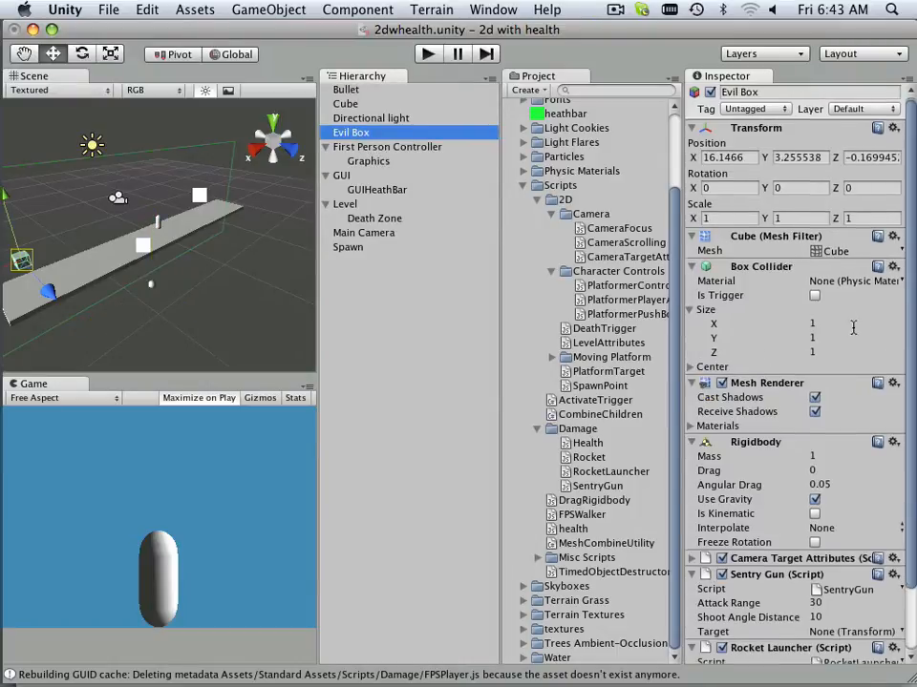
{"action": "left_click", "coordinate": [345, 90]}
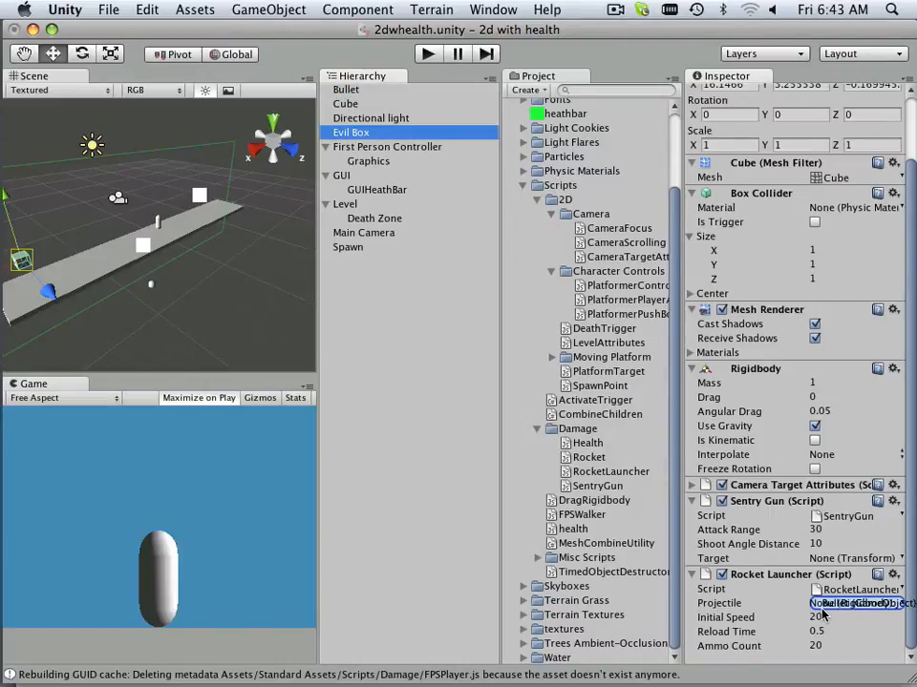
{"action": "left_click", "coordinate": [851, 603]}
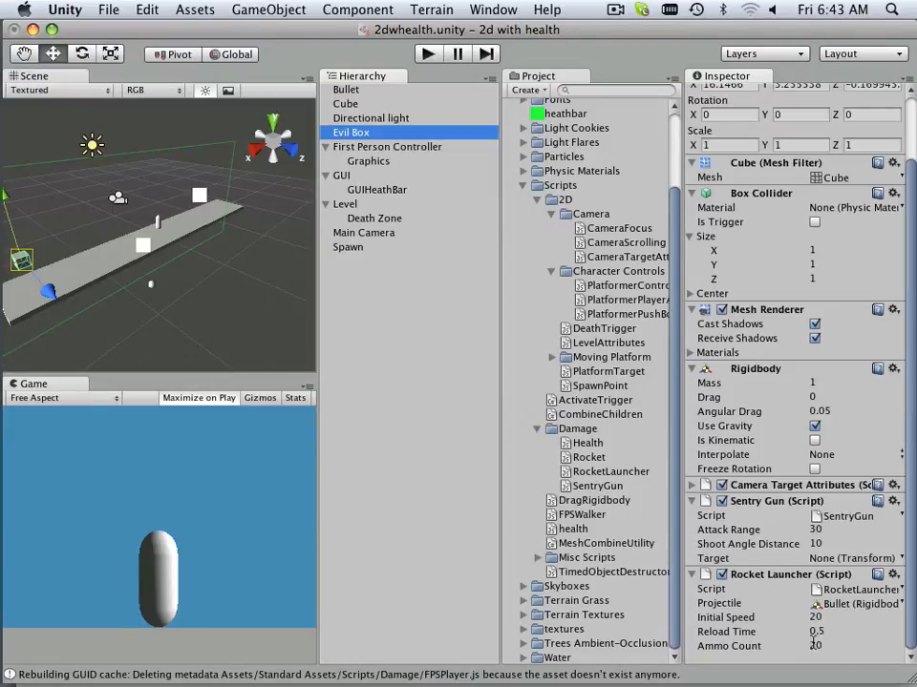
{"action": "mouse_move", "coordinate": [615, 439]}
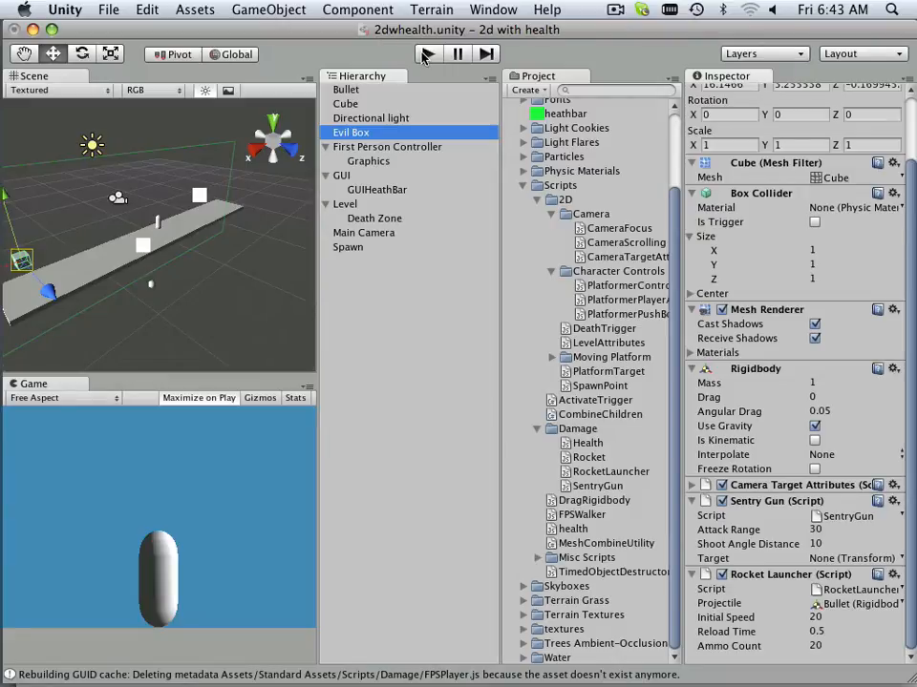
{"action": "left_click", "coordinate": [428, 53]}
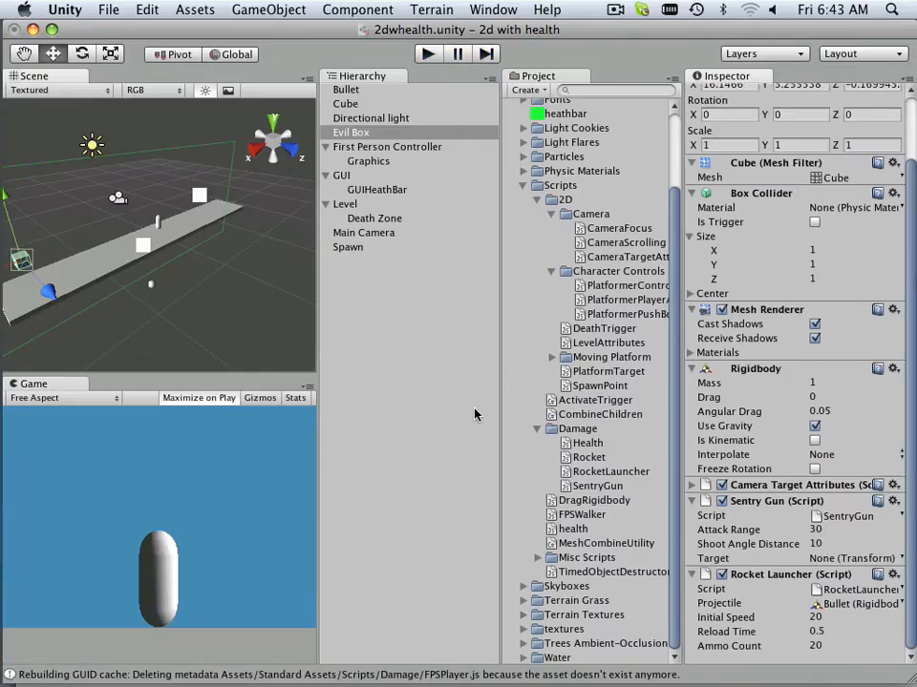
{"action": "mouse_move", "coordinate": [810, 447]}
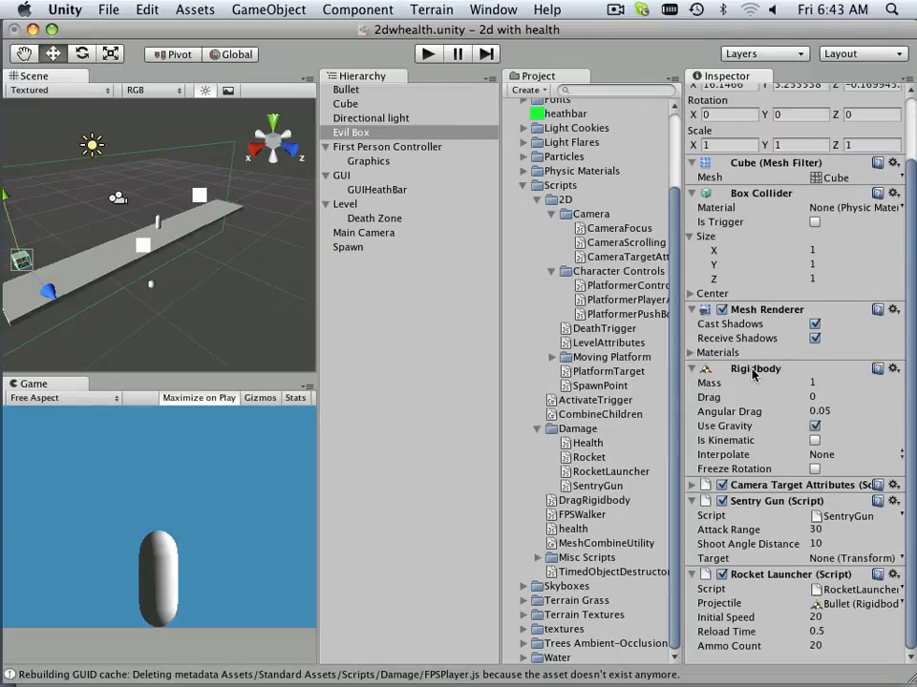
Step: Remove the Rigidbody component from the Evil Box and run the scene again
{"action": "left_click", "coordinate": [893, 368]}
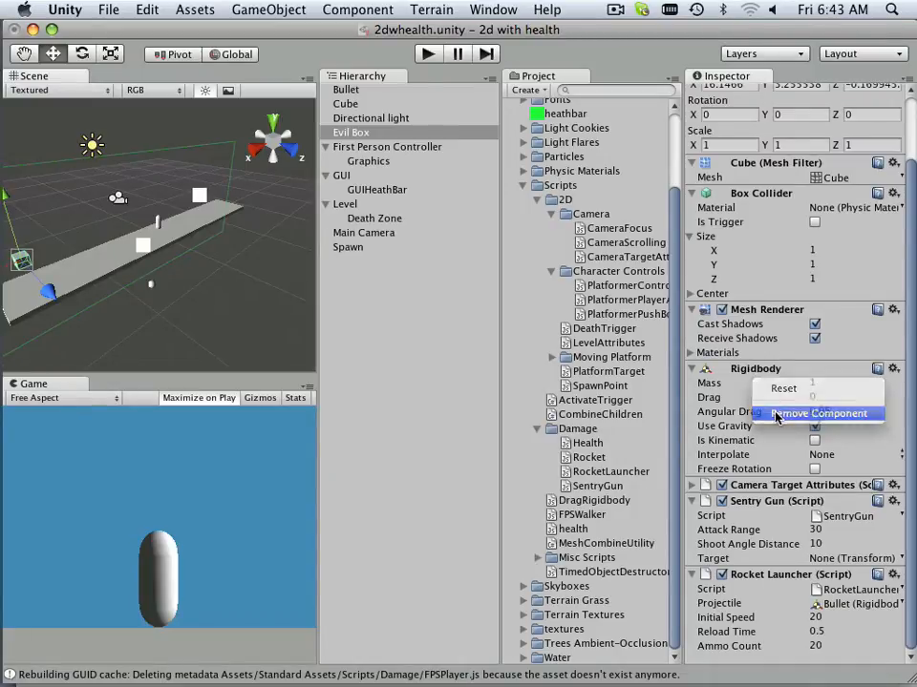
{"action": "left_click", "coordinate": [821, 413]}
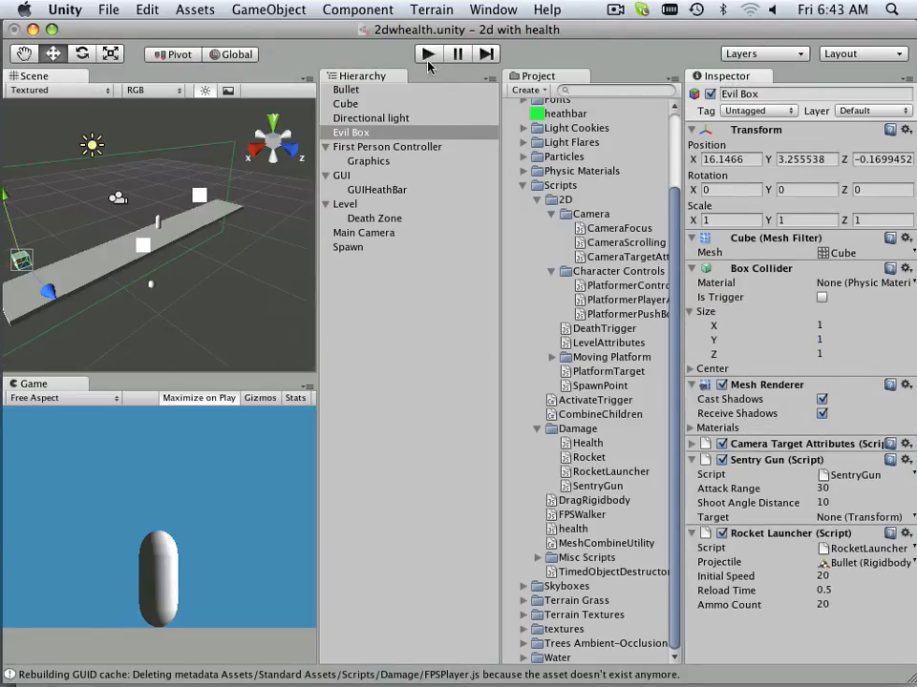
{"action": "left_click", "coordinate": [428, 53]}
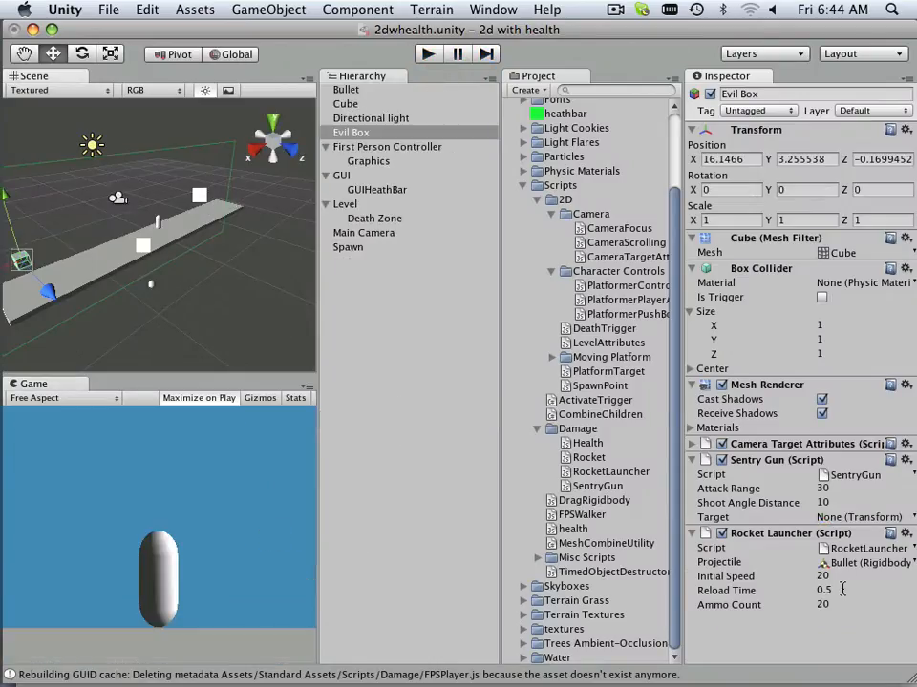
Step: Give the Rocket Launcher reload time 0.1, ammo 2000 and initial speed 200, then 50
{"action": "left_click", "coordinate": [859, 604]}
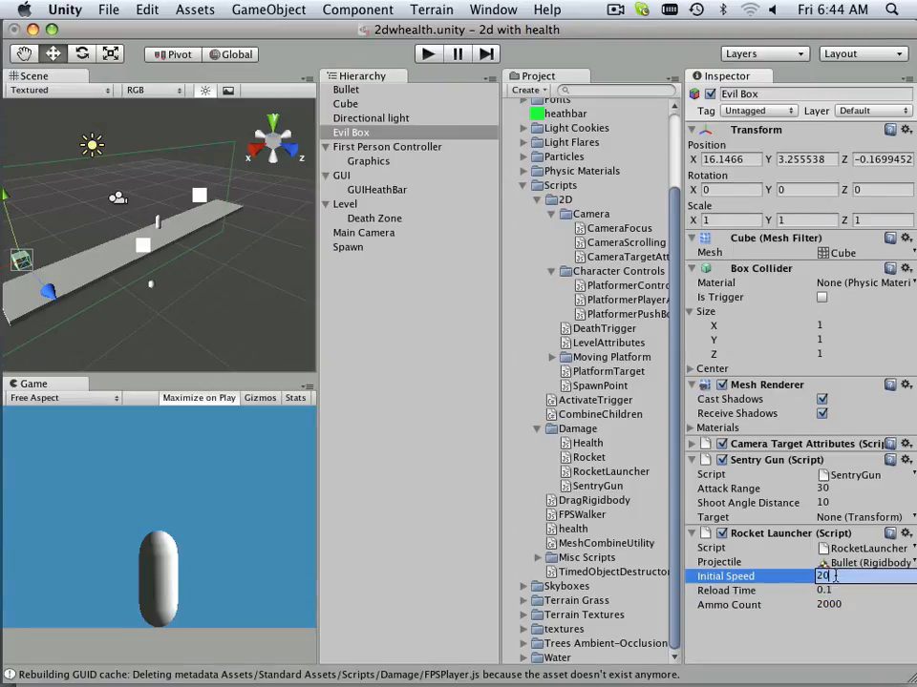
{"action": "type", "text": "200"}
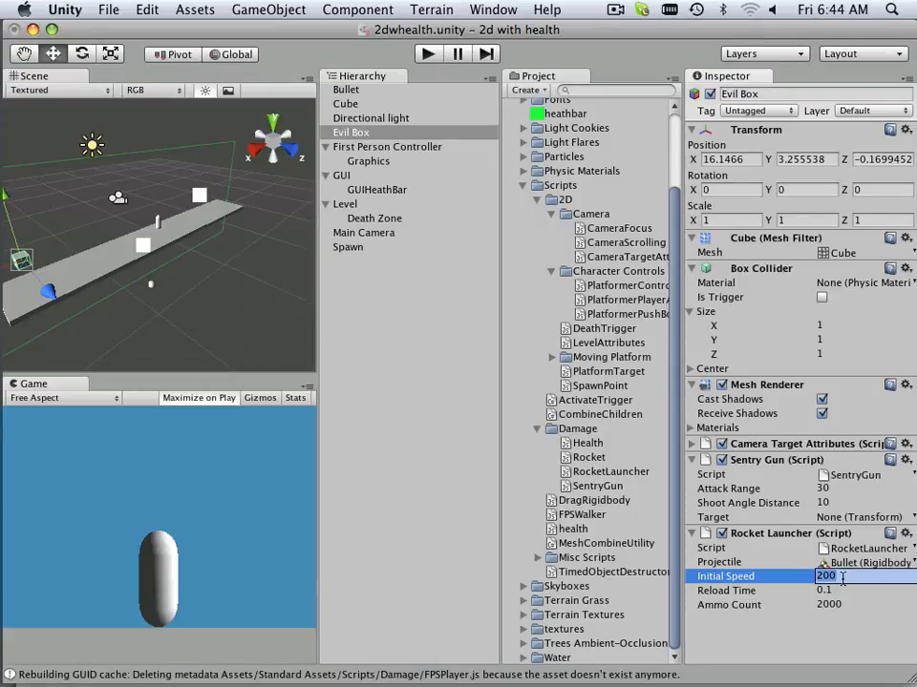
{"action": "type", "text": "50"}
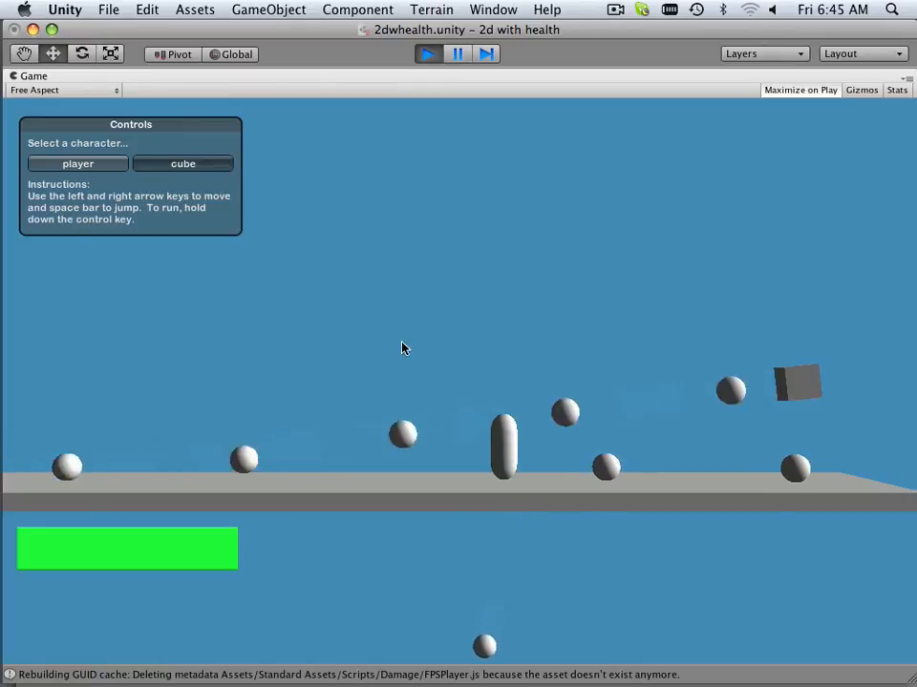
Step: Stop Play mode after watching the Evil Box shower the platform with Bullets
{"action": "left_click", "coordinate": [428, 53]}
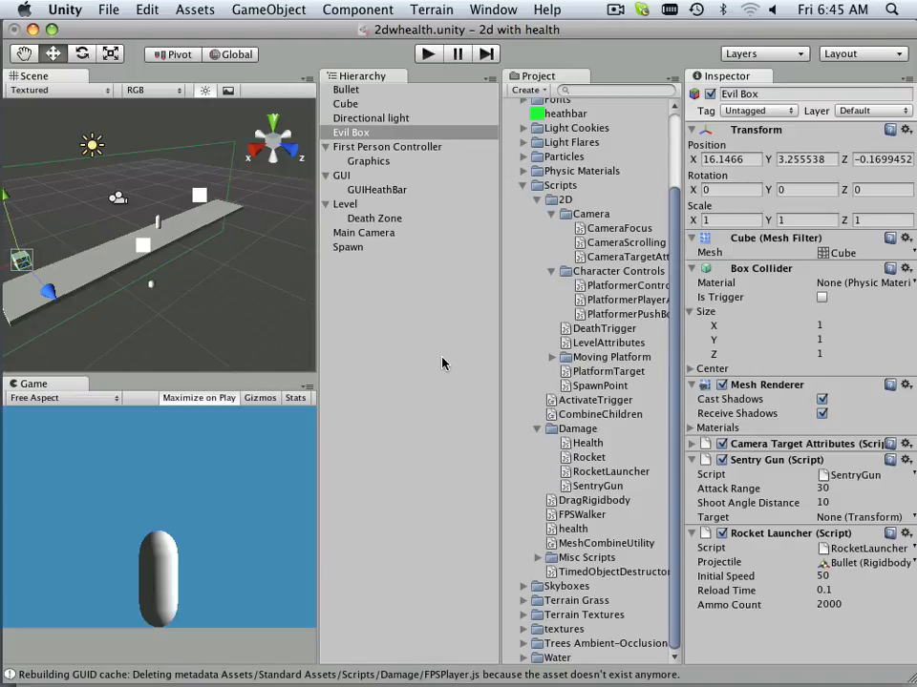
{"action": "mouse_move", "coordinate": [752, 638]}
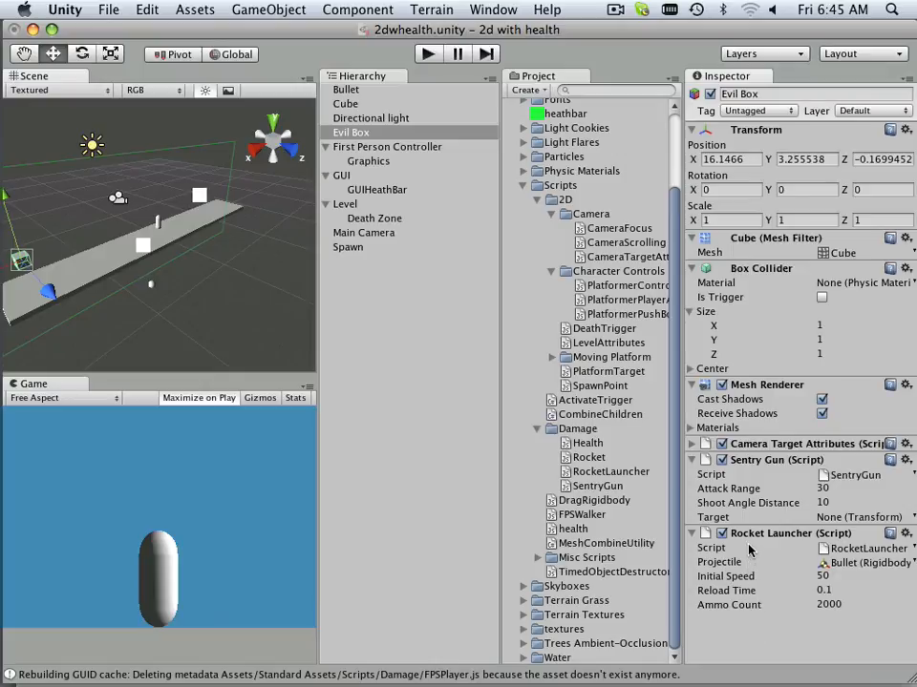
{"action": "mouse_move", "coordinate": [737, 626]}
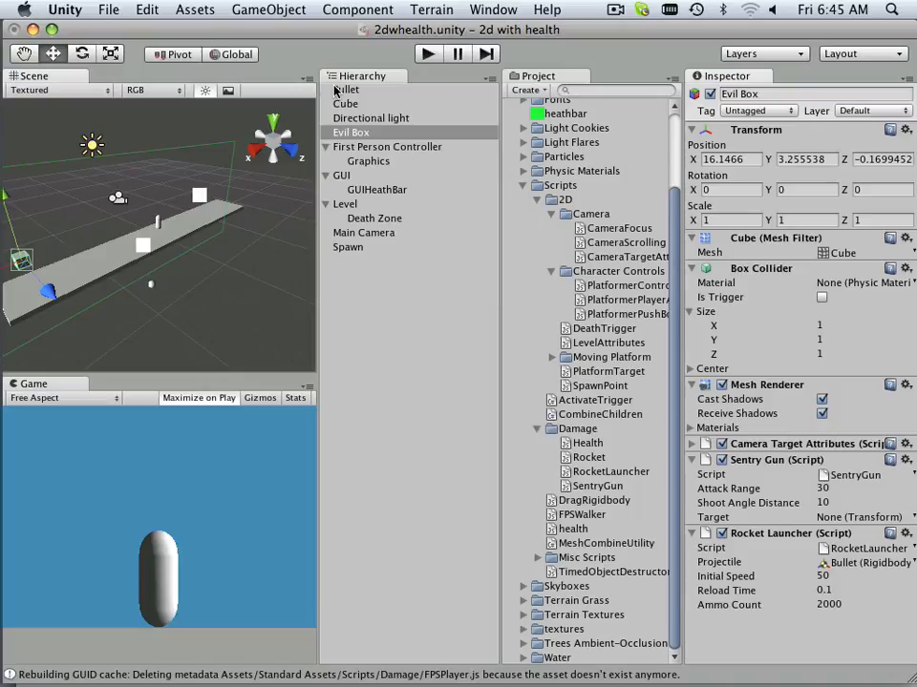
Step: Select Bullet in the Hierarchy to show its Rigidbody properties in the Inspector
{"action": "left_click", "coordinate": [346, 89]}
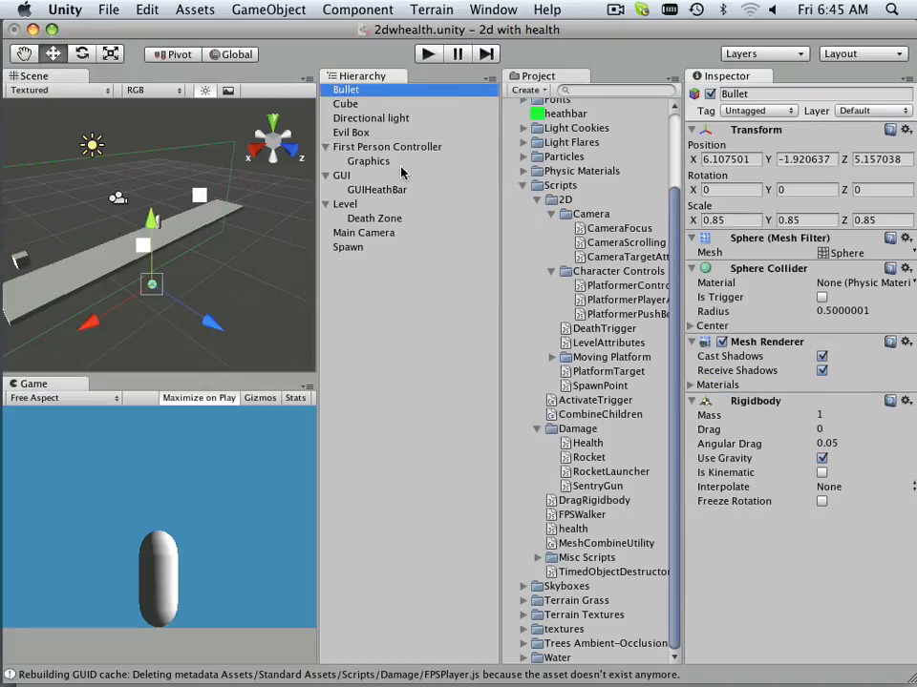
{"action": "mouse_move", "coordinate": [403, 172]}
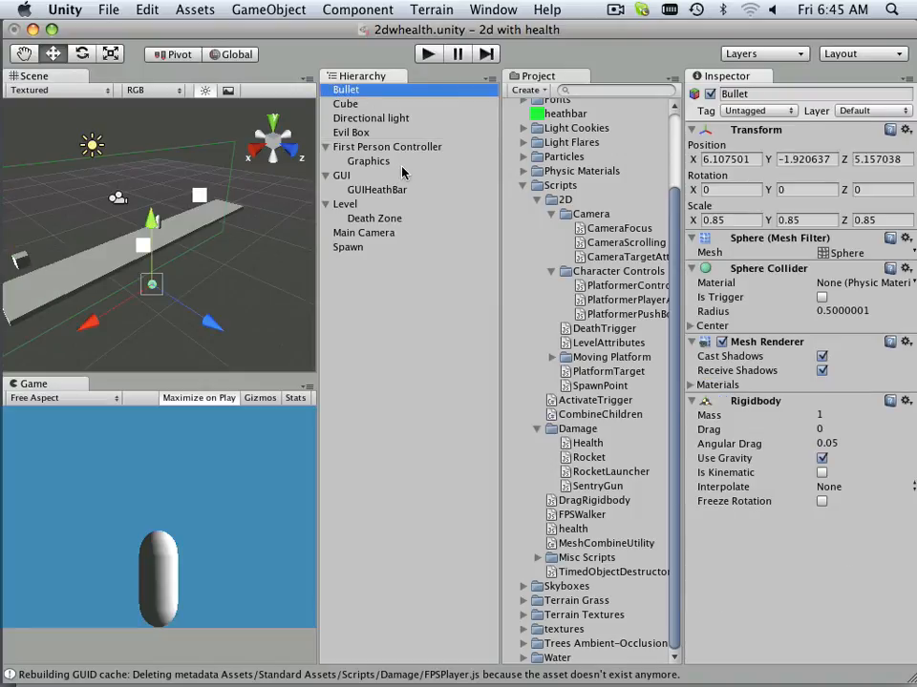